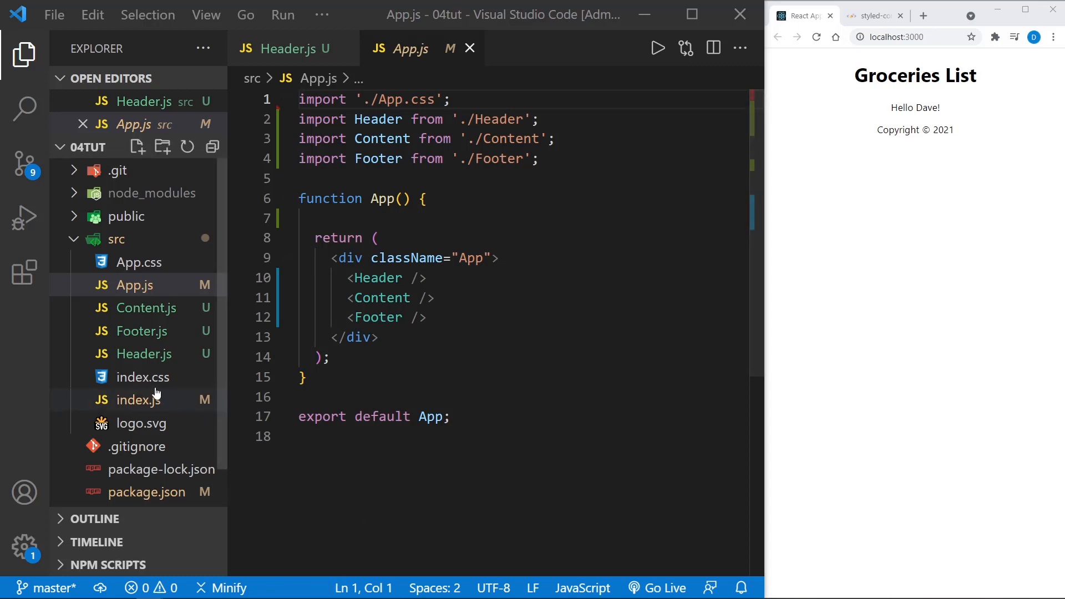
{"action": "mouse_move", "coordinate": [143, 377]}
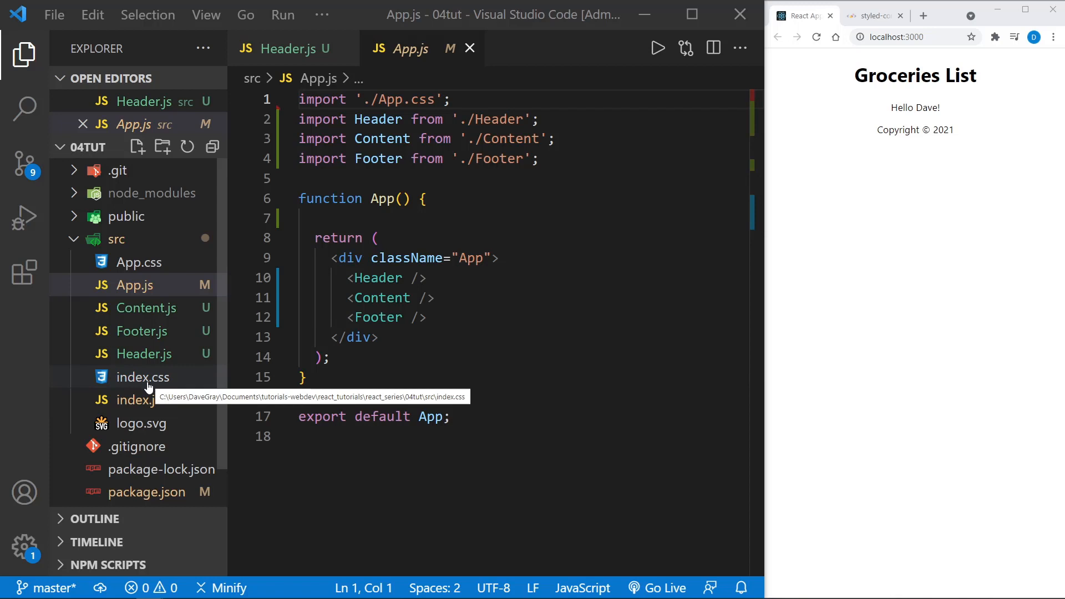
- Look over index.css and App.js in the editor before checking styling options
{"action": "left_click", "coordinate": [142, 377]}
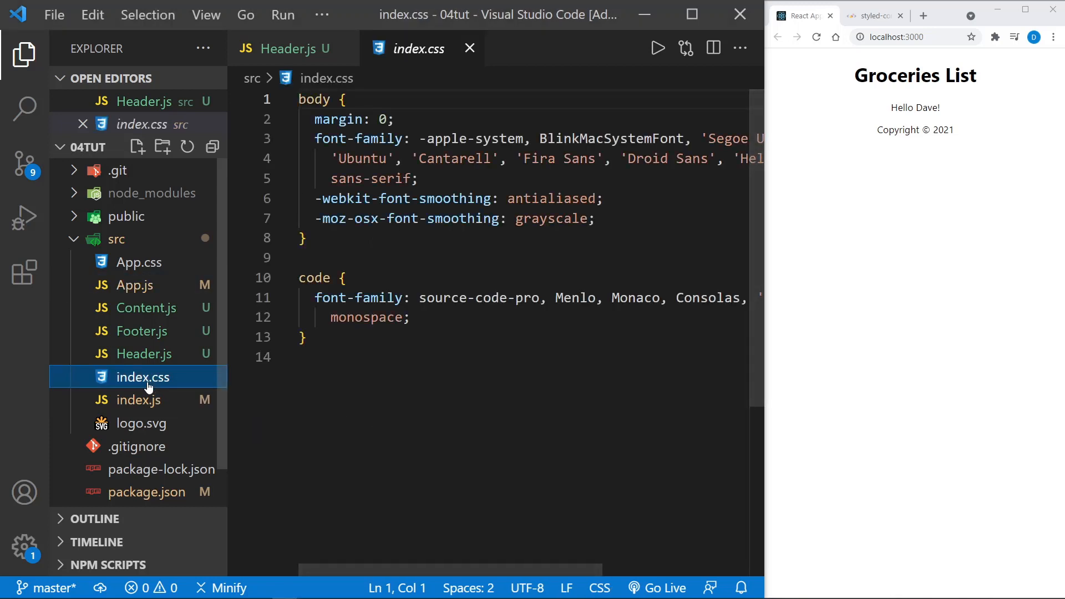
{"action": "left_click", "coordinate": [139, 262]}
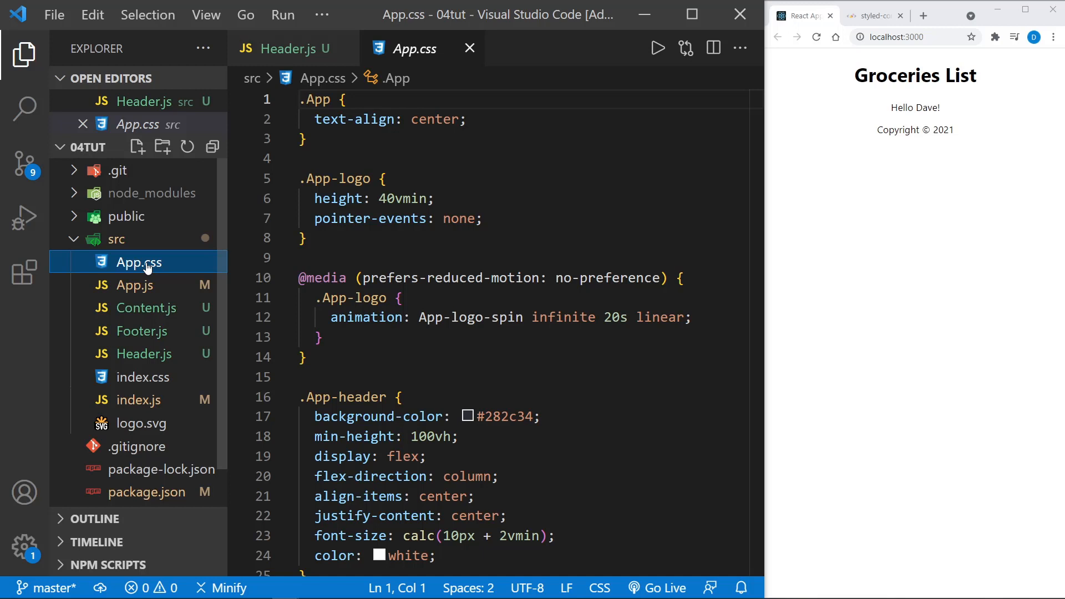
{"action": "mouse_move", "coordinate": [193, 276]}
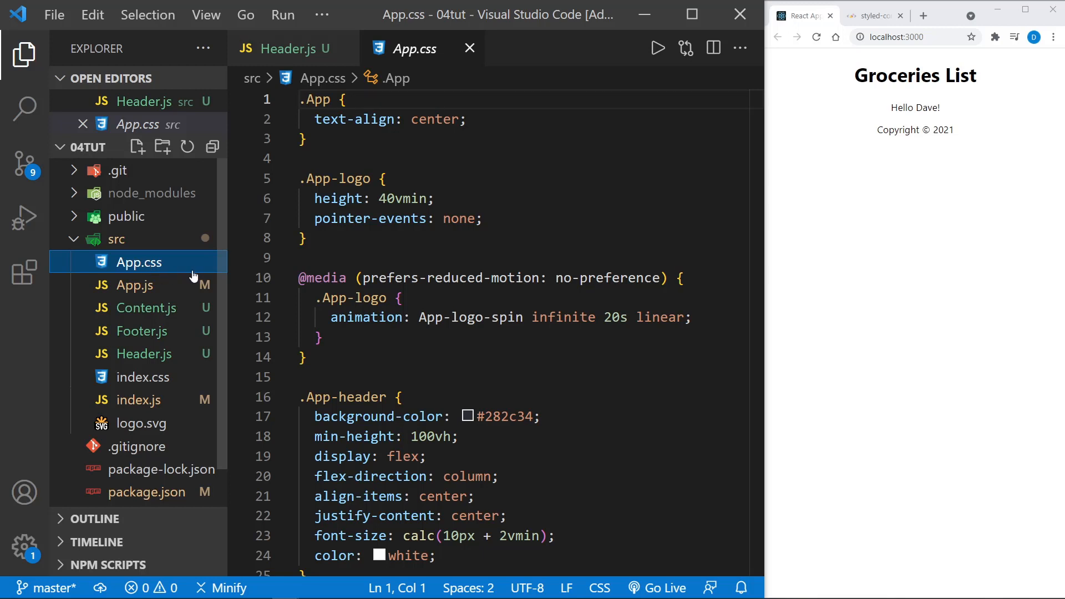
{"action": "left_click", "coordinate": [141, 377]}
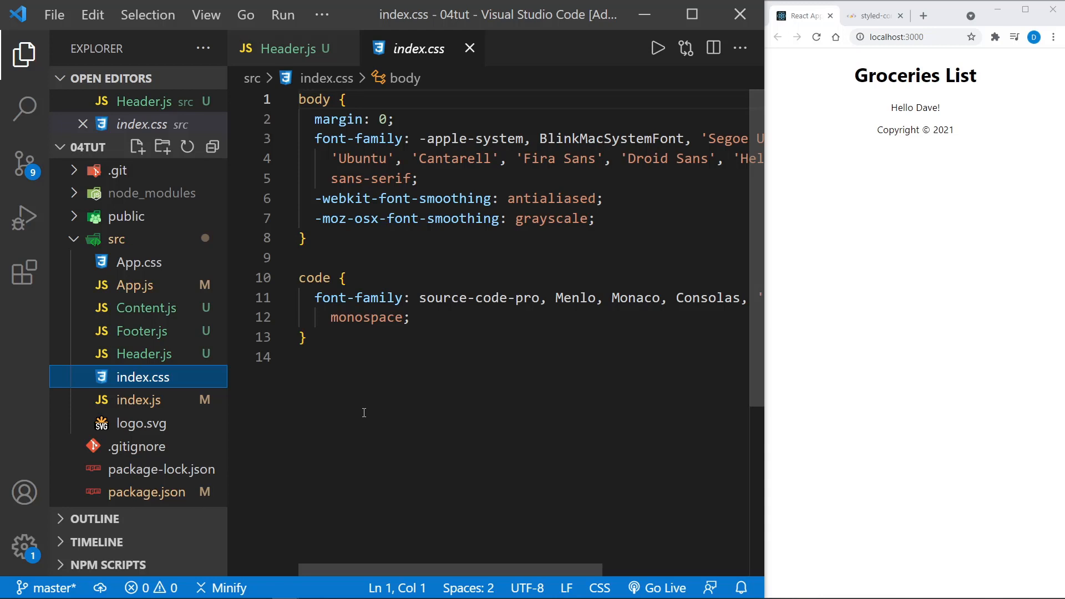
{"action": "mouse_move", "coordinate": [141, 262]}
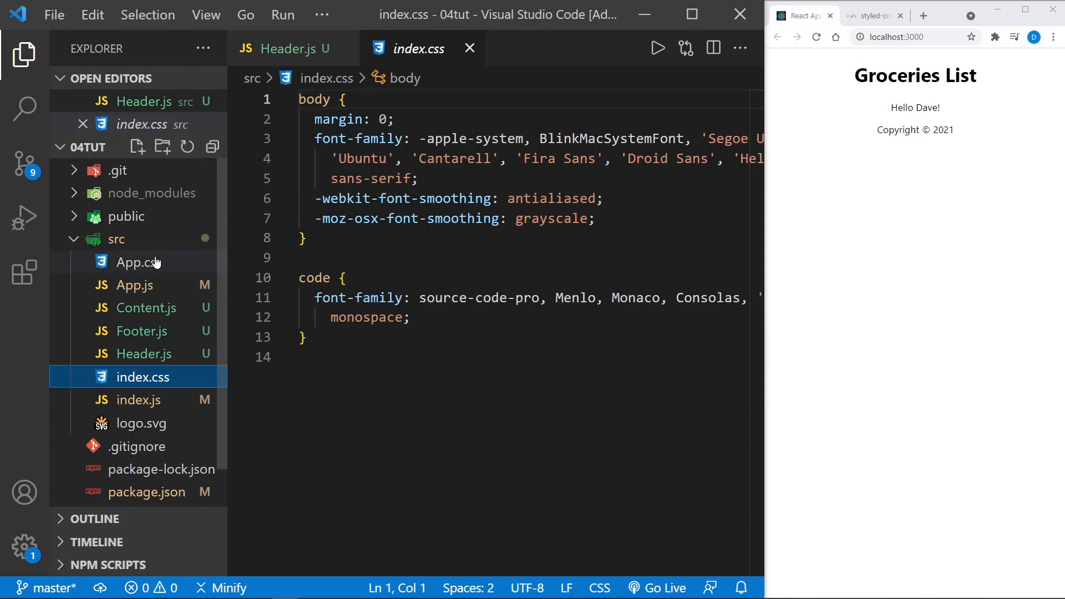
{"action": "mouse_move", "coordinate": [140, 384]}
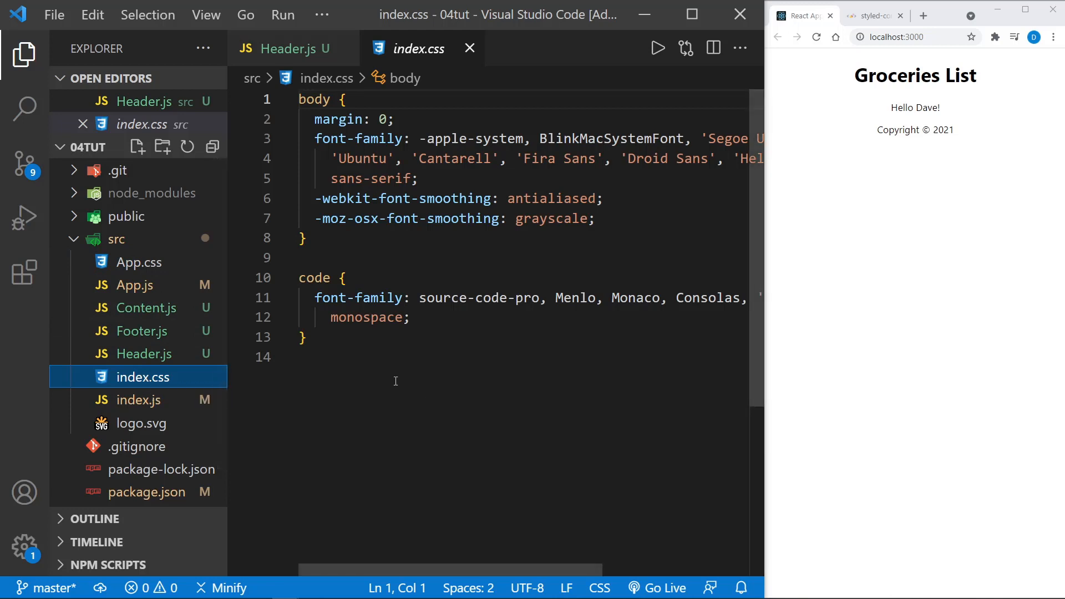
{"action": "left_click", "coordinate": [126, 285]}
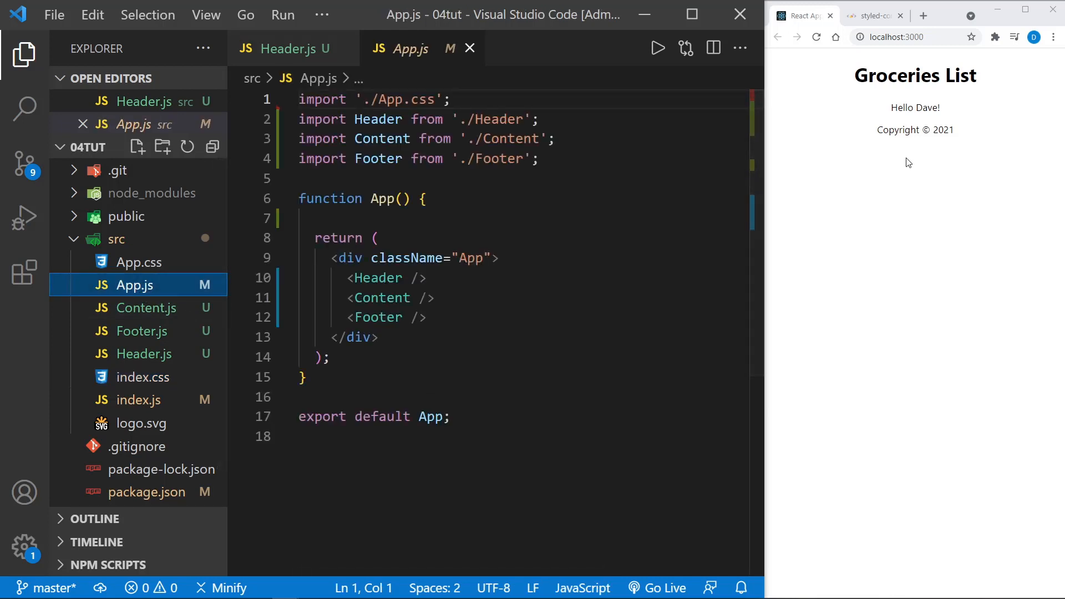
- Review the styled-components site's Getting Started and npm installation section
{"action": "left_click", "coordinate": [872, 14]}
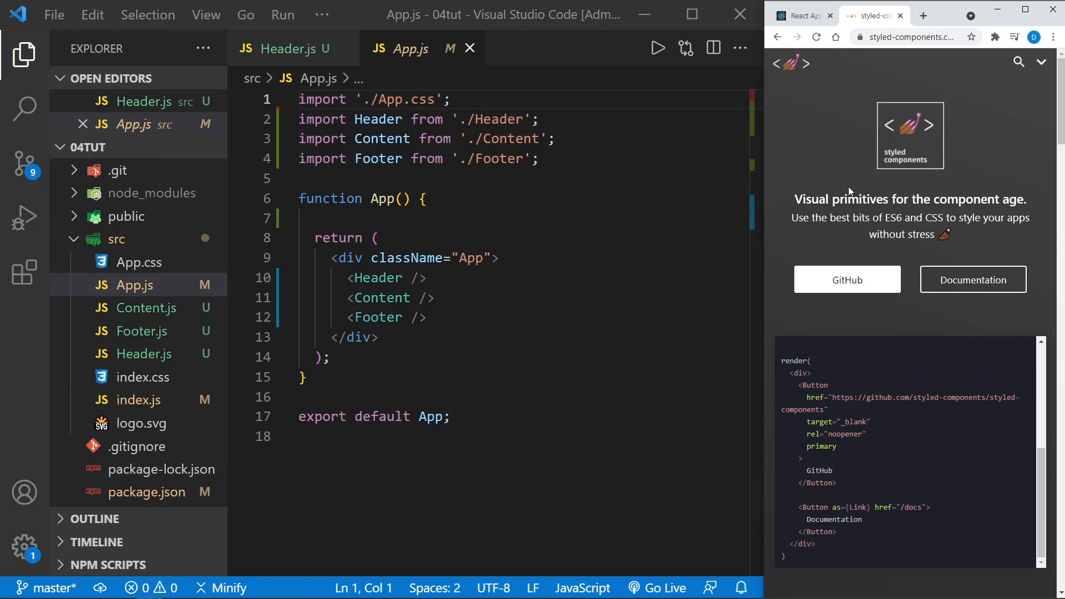
{"action": "mouse_move", "coordinate": [900, 69]}
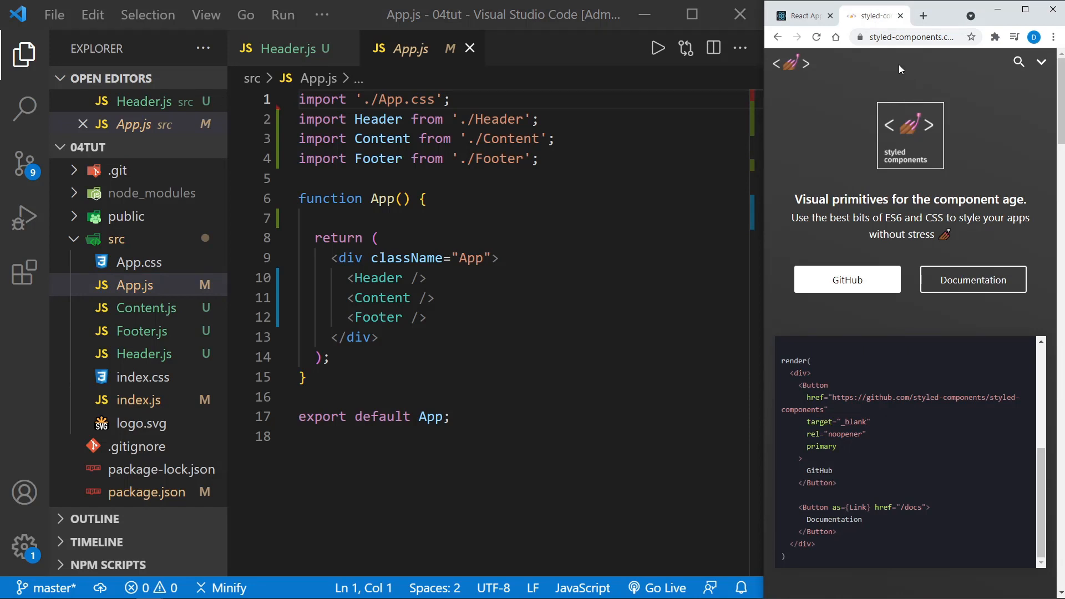
{"action": "mouse_move", "coordinate": [903, 55]}
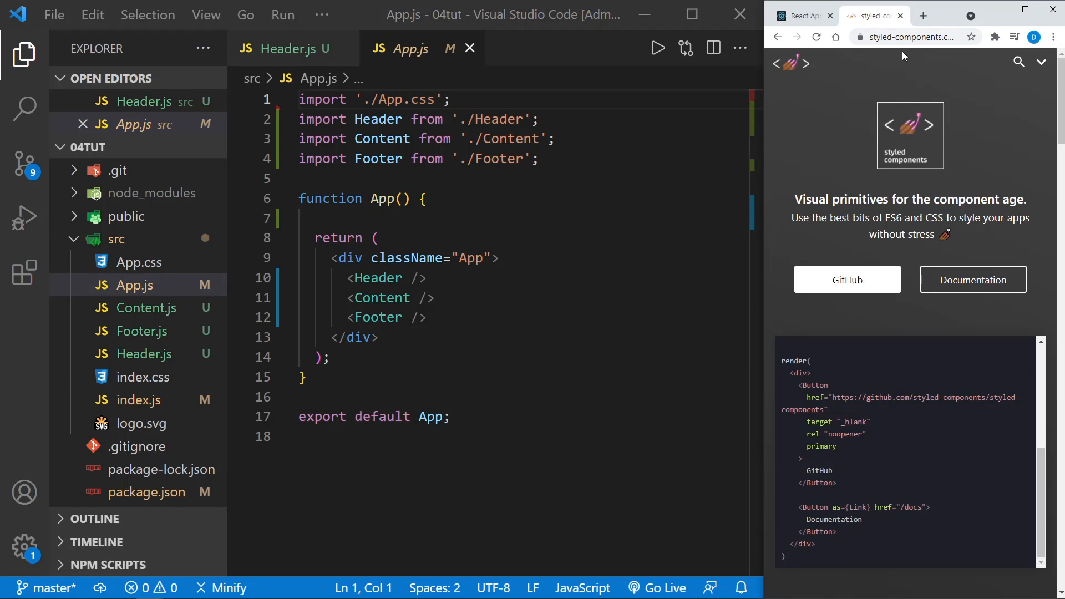
{"action": "scroll", "scroll_direction": "down", "scroll_amount": 3}
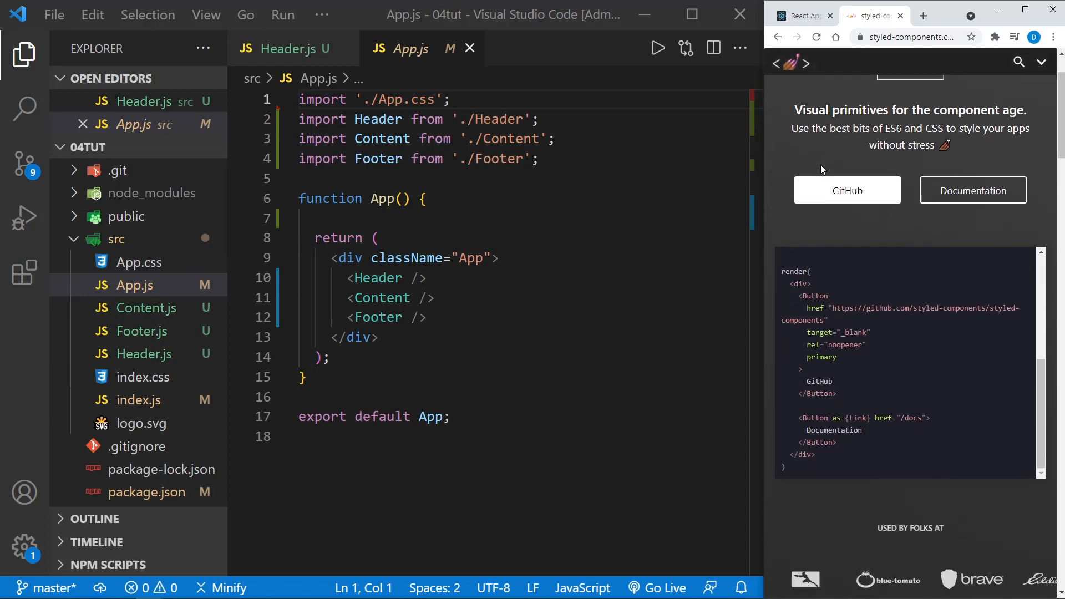
{"action": "scroll", "scroll_direction": "down", "scroll_amount": 3}
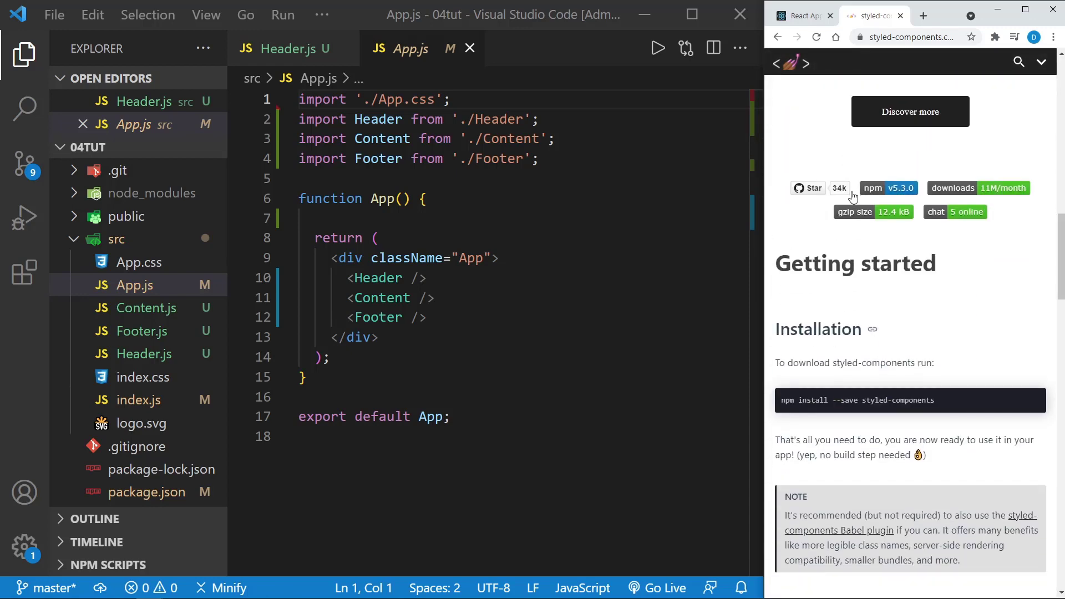
{"action": "mouse_move", "coordinate": [849, 275]}
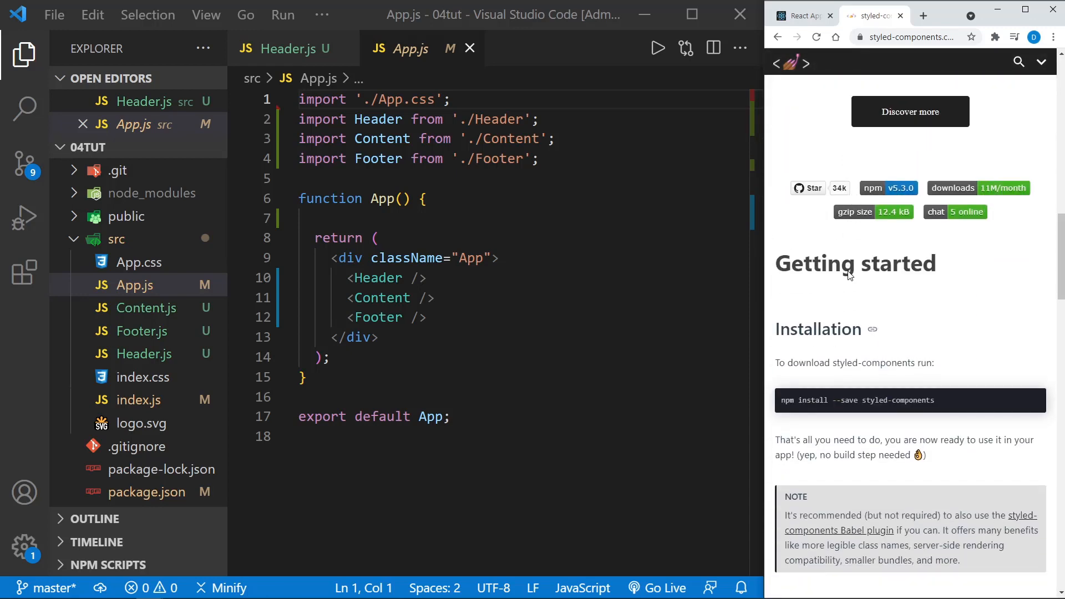
{"action": "scroll", "scroll_direction": "down", "scroll_amount": 3}
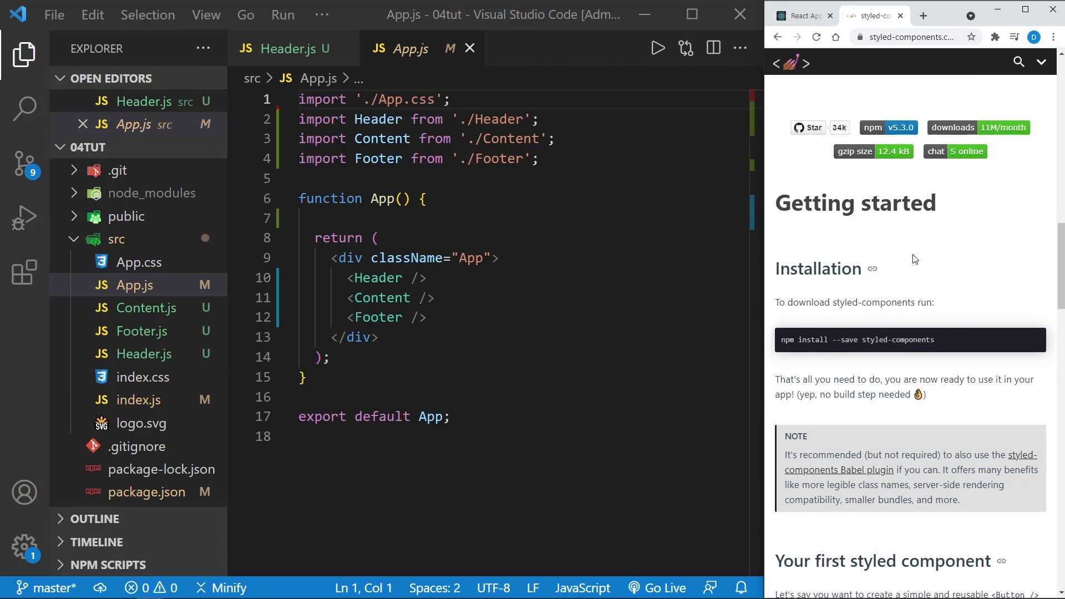
{"action": "mouse_move", "coordinate": [924, 267]}
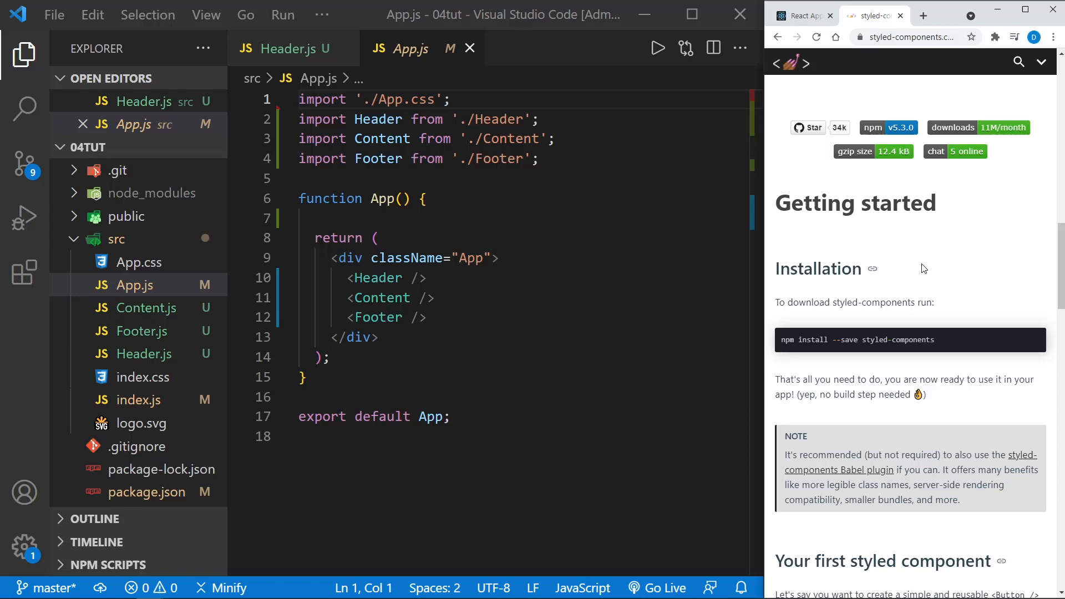
{"action": "mouse_move", "coordinate": [839, 356]}
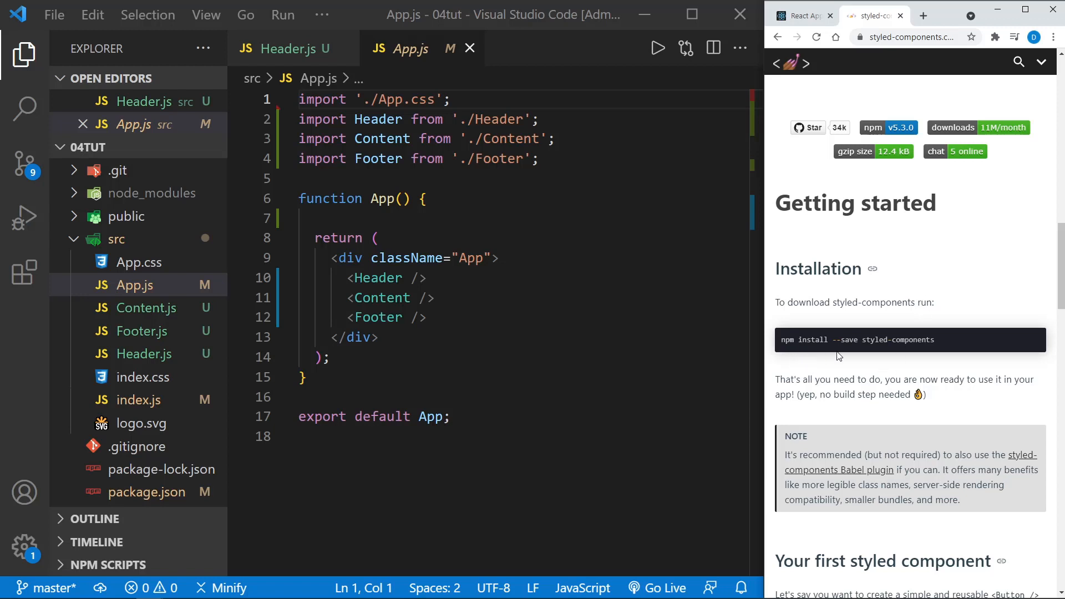
{"action": "mouse_move", "coordinate": [876, 352]}
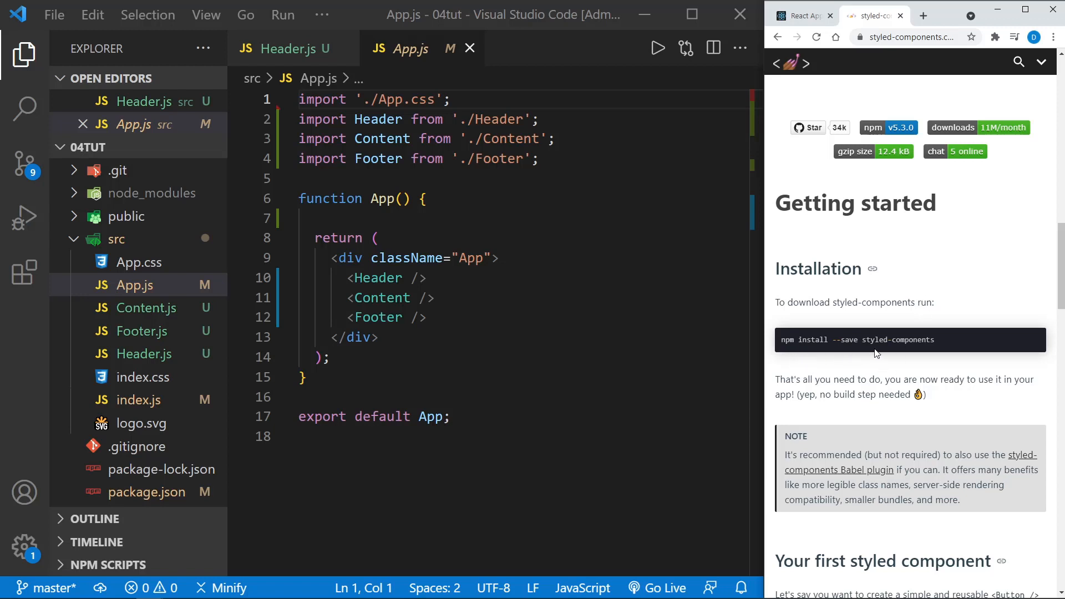
{"action": "scroll", "scroll_direction": "down", "scroll_amount": 3}
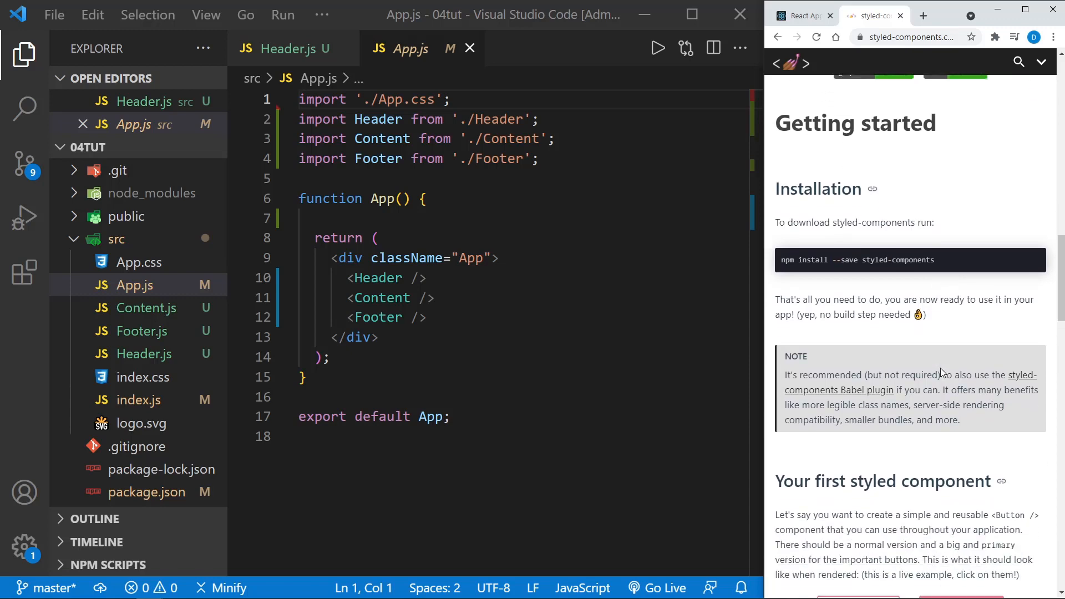
{"action": "scroll", "scroll_direction": "down", "scroll_amount": 3}
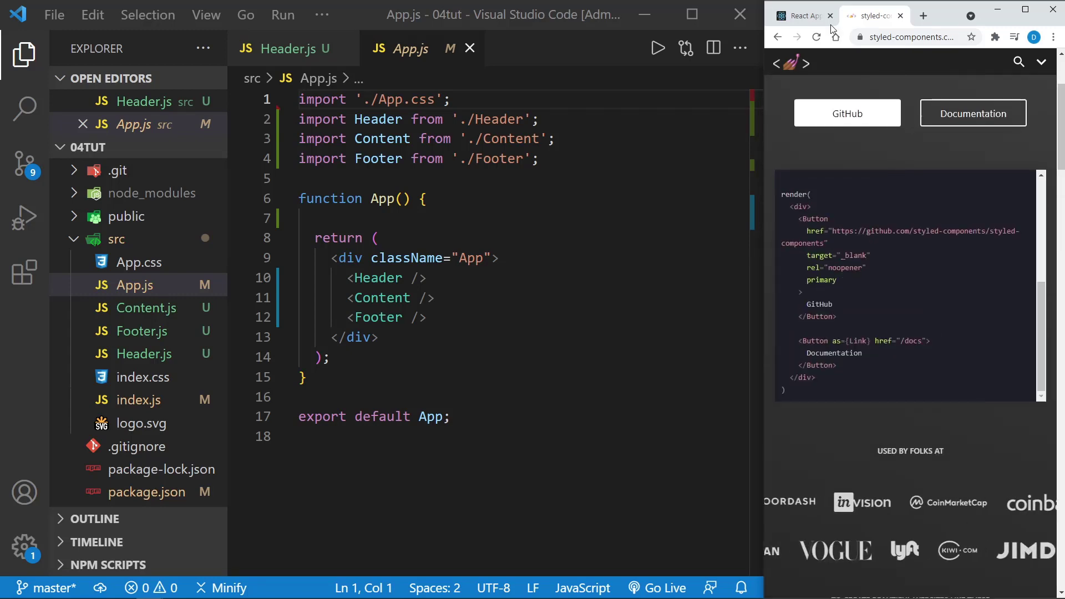
- Return to the running grocery app and bring Header.js into the editor
{"action": "left_click", "coordinate": [802, 14]}
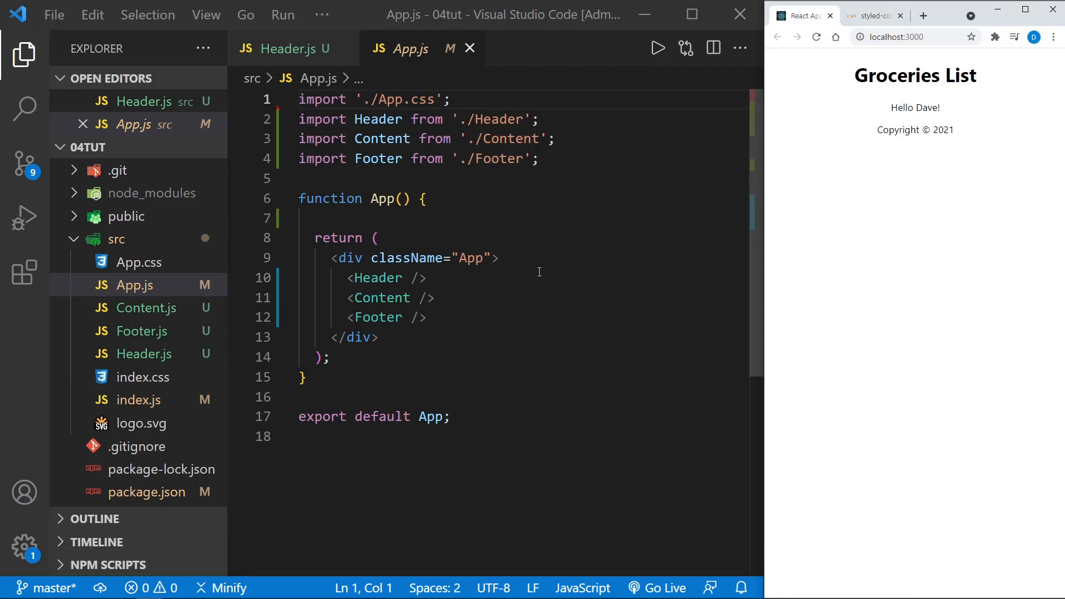
{"action": "mouse_move", "coordinate": [155, 354]}
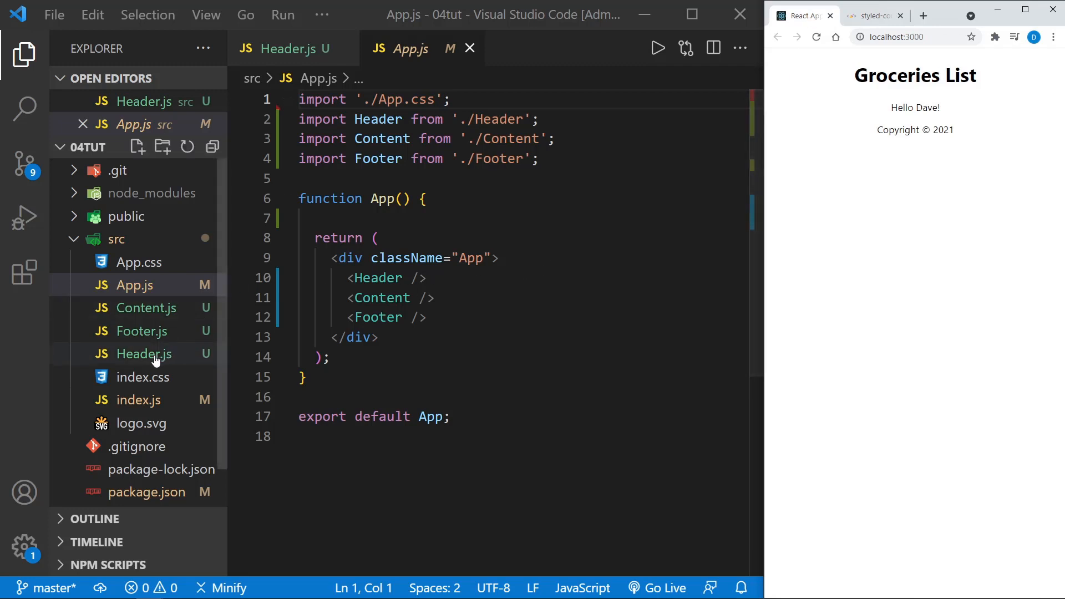
{"action": "left_click", "coordinate": [143, 354]}
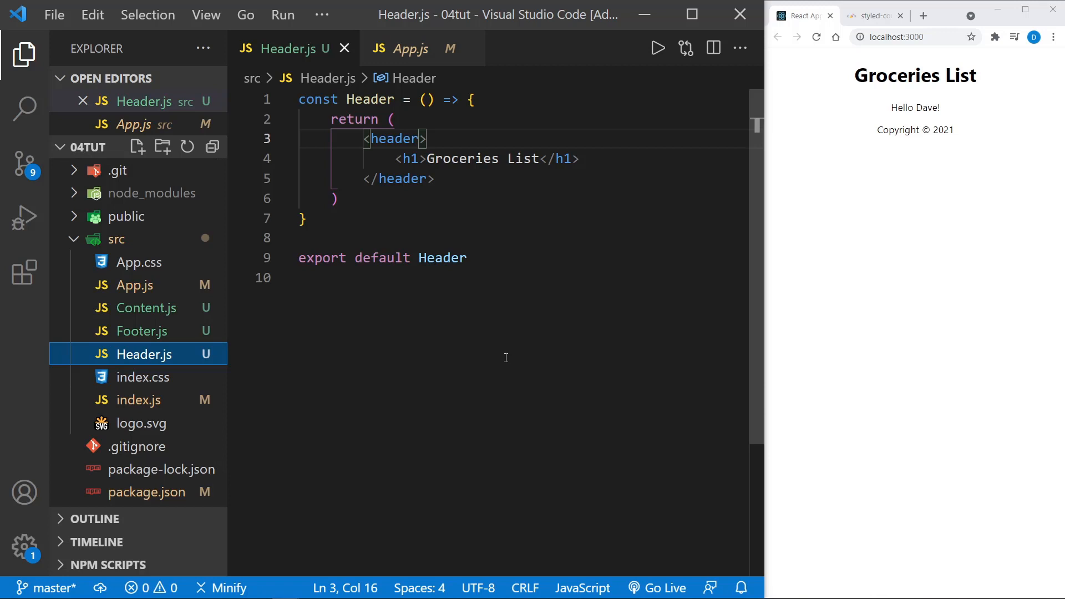
{"action": "mouse_move", "coordinate": [459, 246]}
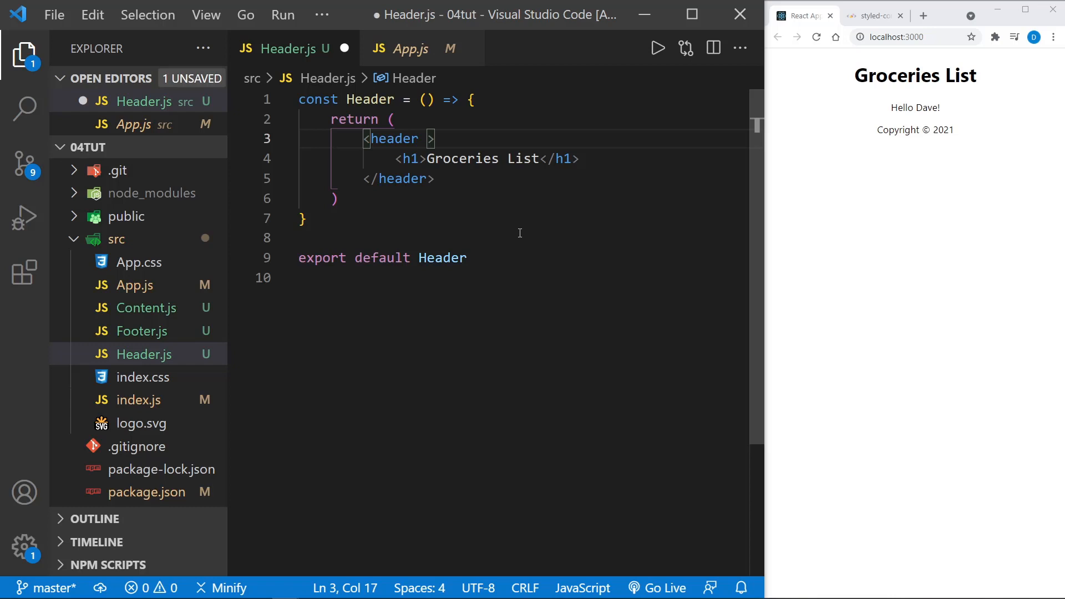
- Add a style object on the header with backgroundColor 'mediumblue'
{"action": "type", "text": "s"}
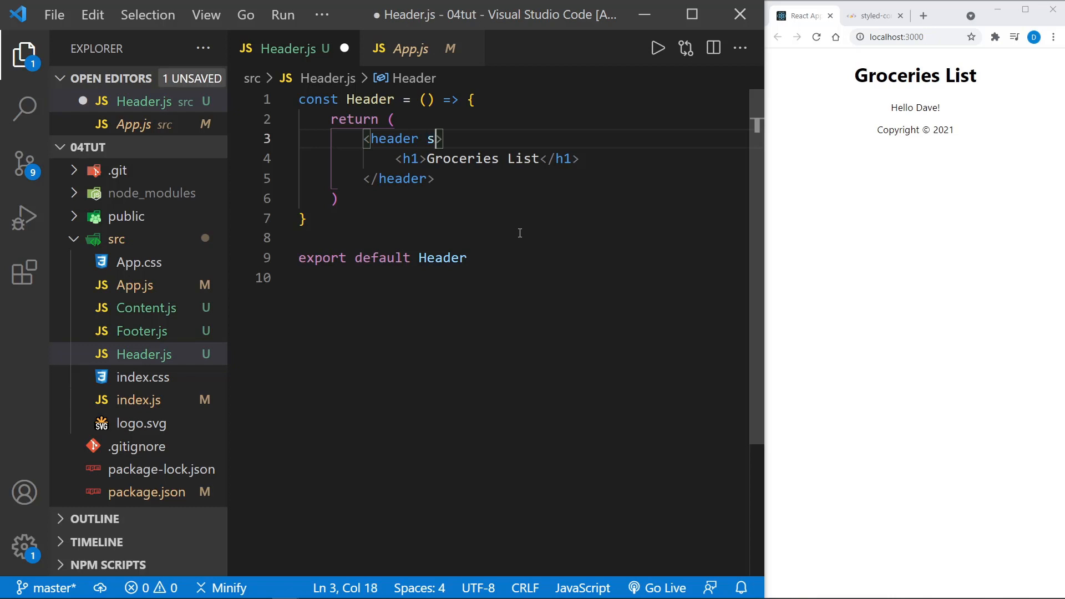
{"action": "type", "text": "tyle="}
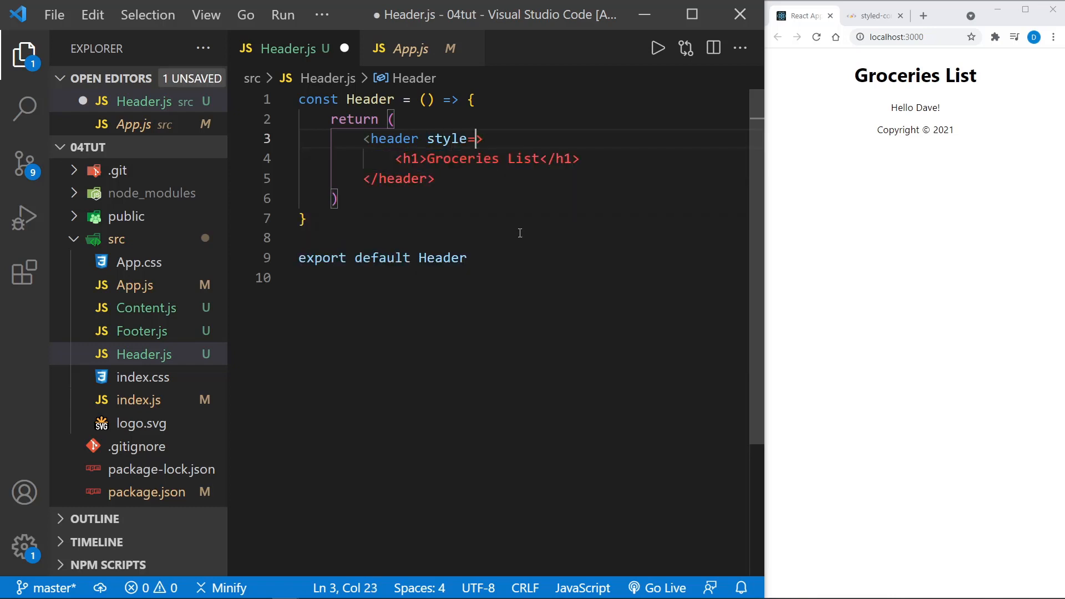
{"action": "type", "text": "{"}
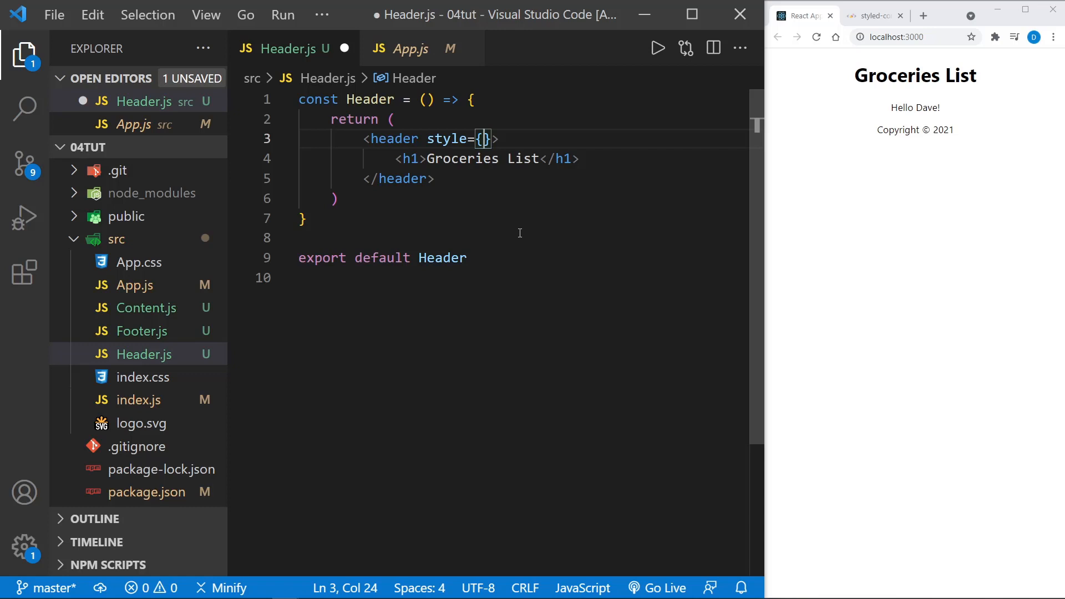
{"action": "type", "text": "{}"}
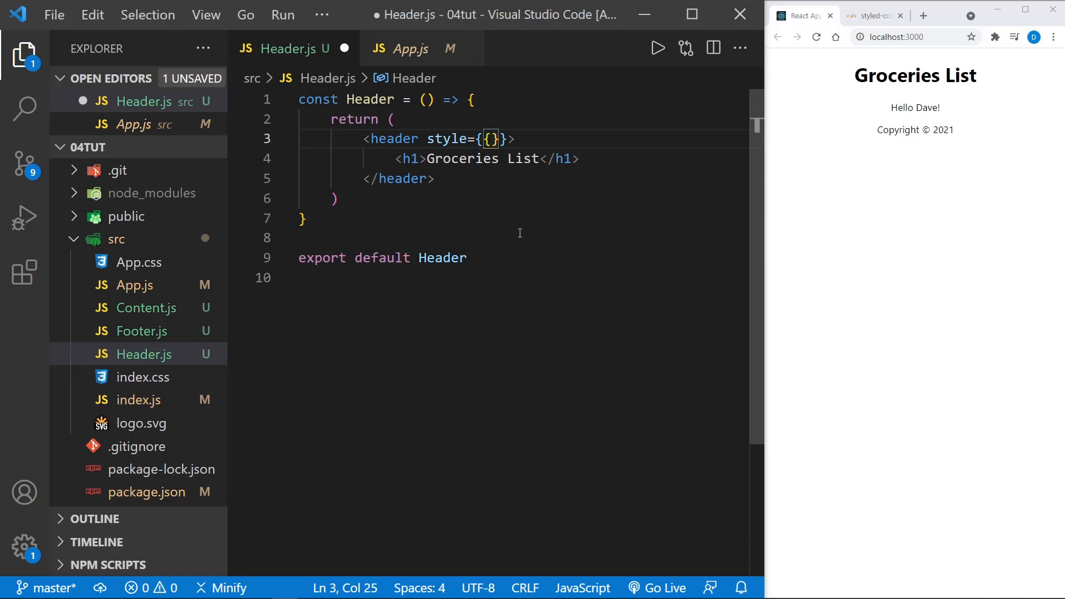
{"action": "key", "text": "Enter"}
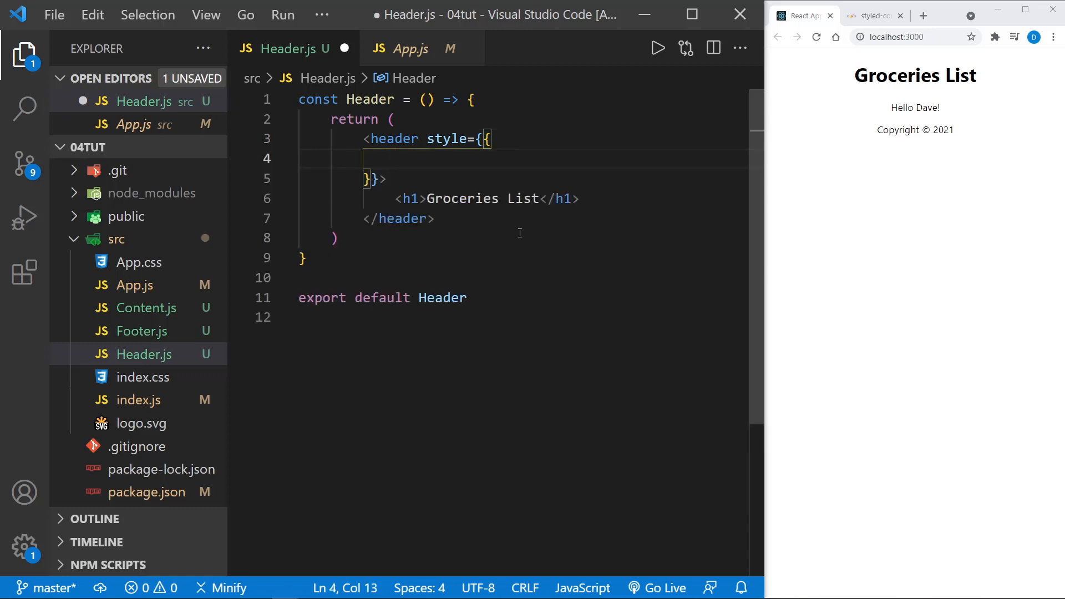
{"action": "type", "text": "back"}
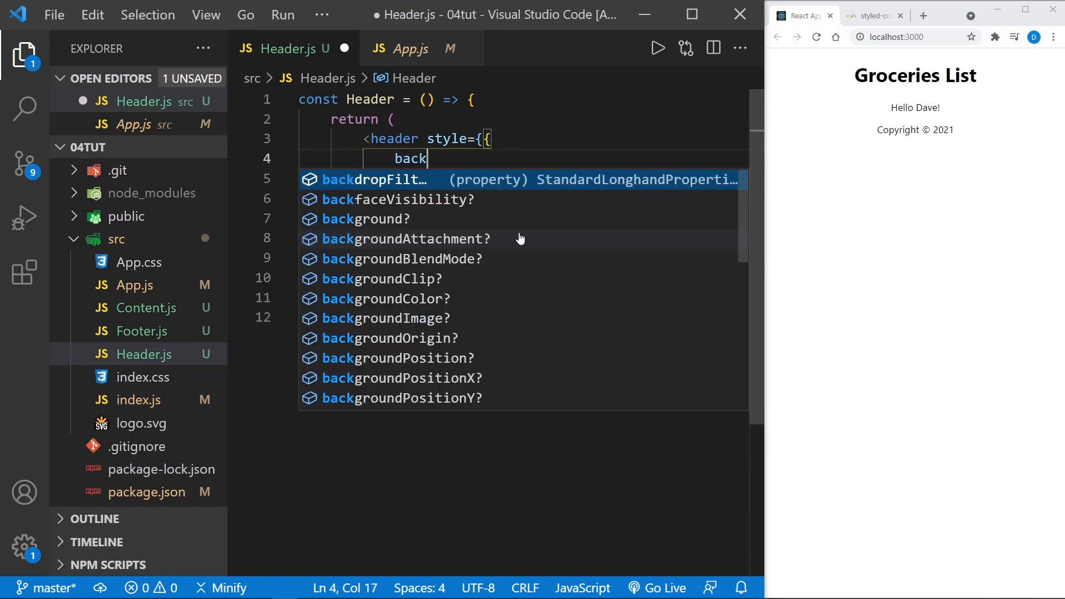
{"action": "type", "text": "groundColor:"}
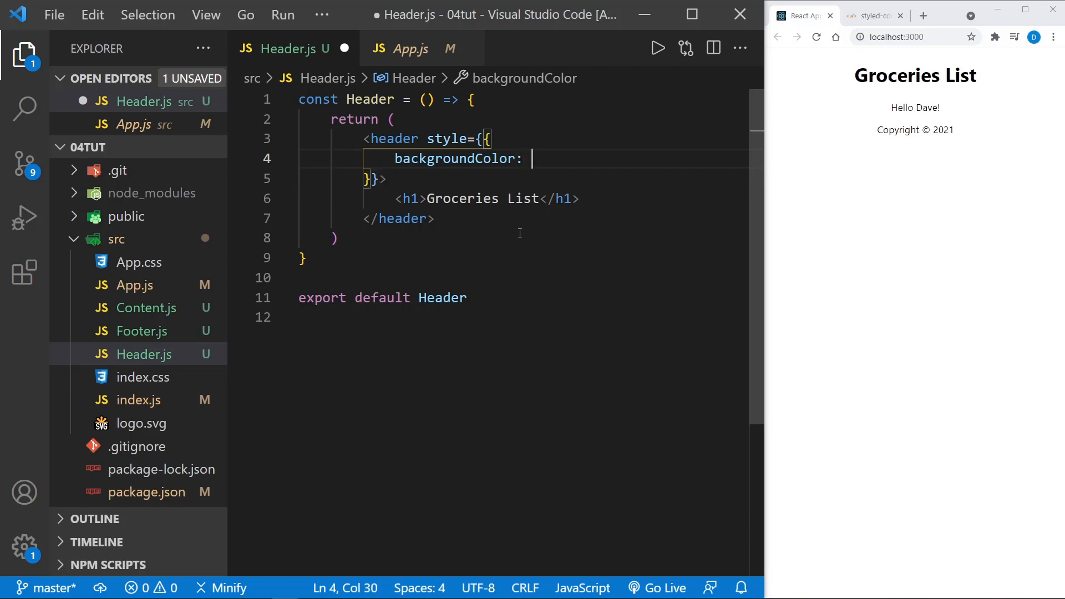
{"action": "type", "text": "''"}
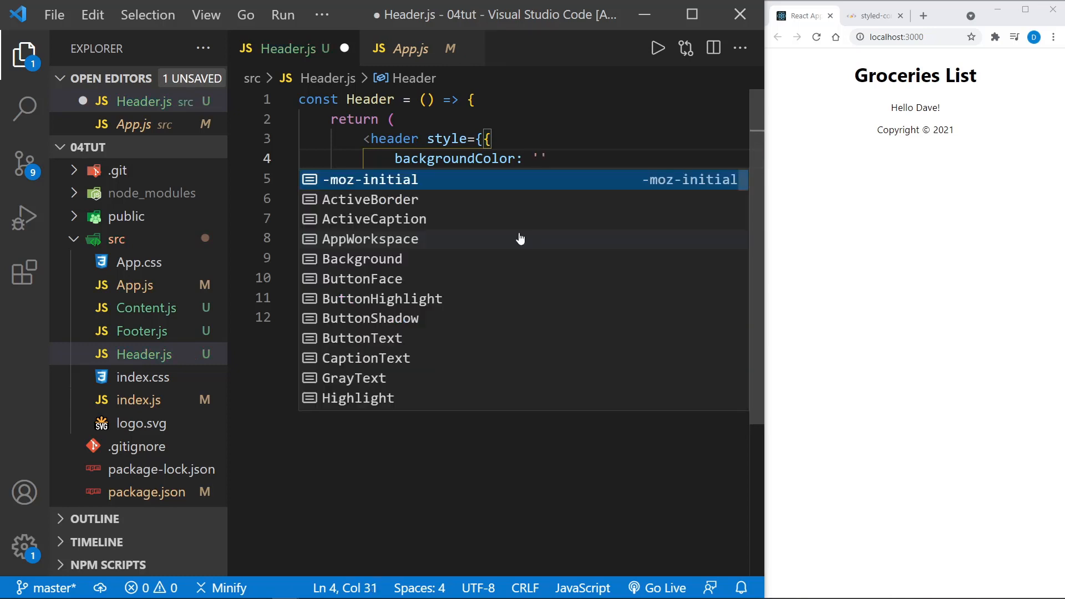
{"action": "type", "text": "mediumblue"}
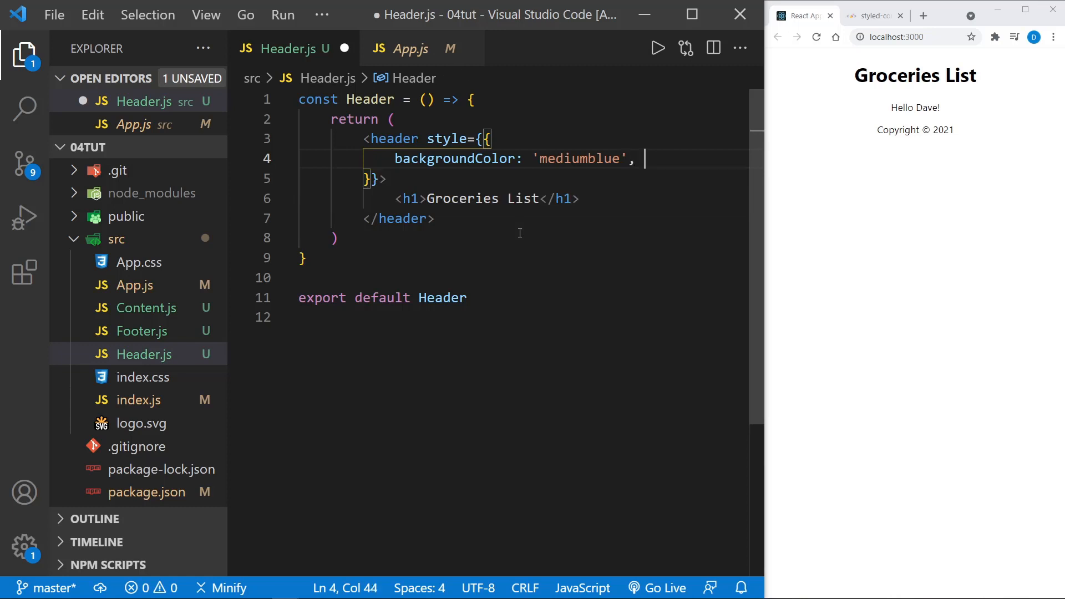
- Add color: '#fff' to the header style and save Header.js
{"action": "type", "text": "color"}
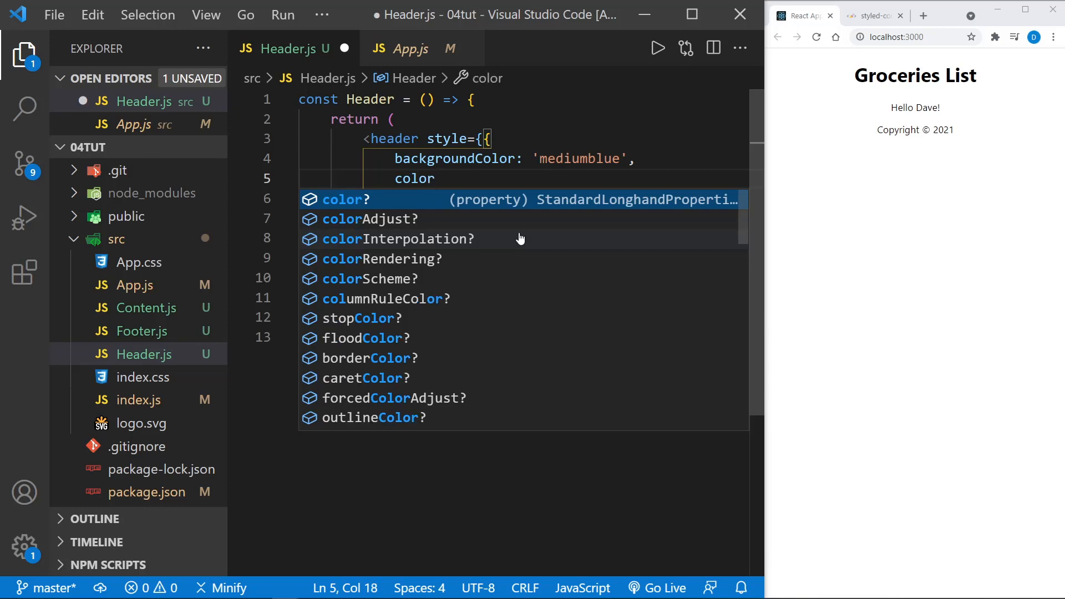
{"action": "type", "text": ": '#f"}
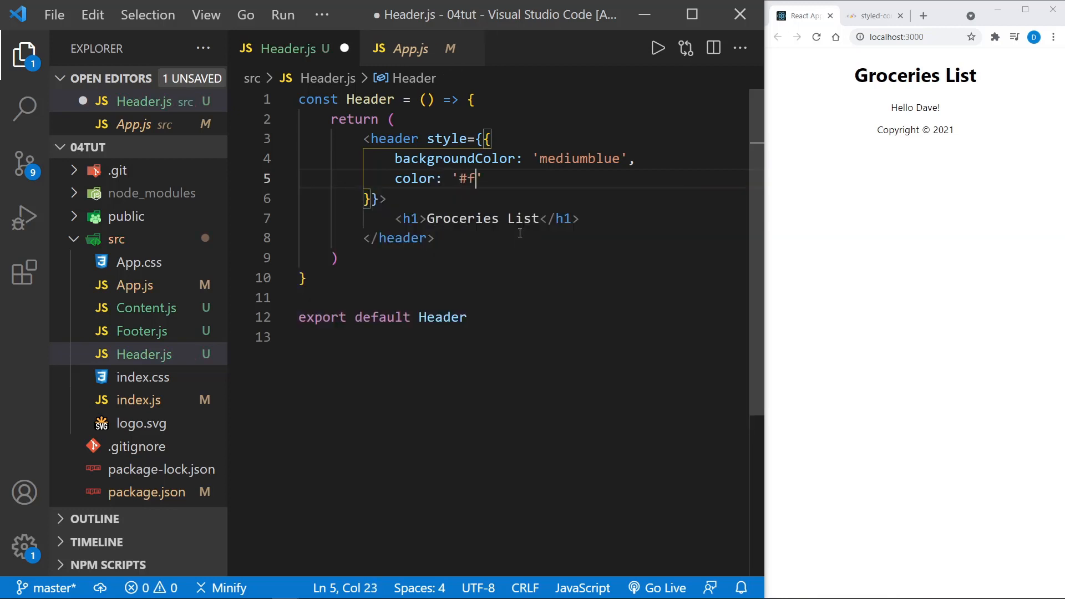
{"action": "type", "text": "ff"}
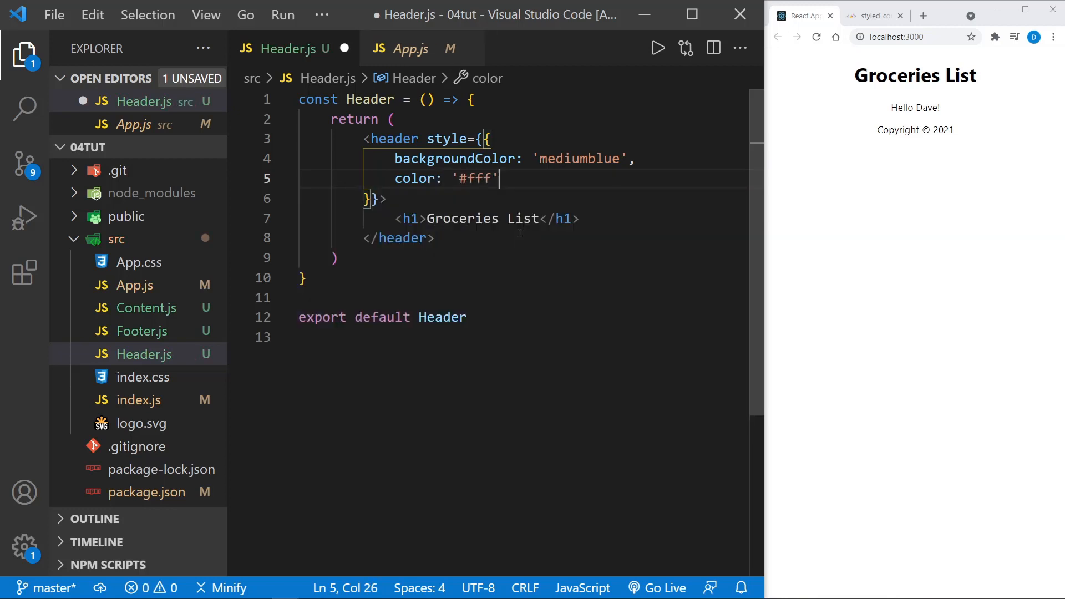
{"action": "type", "text": ";"}
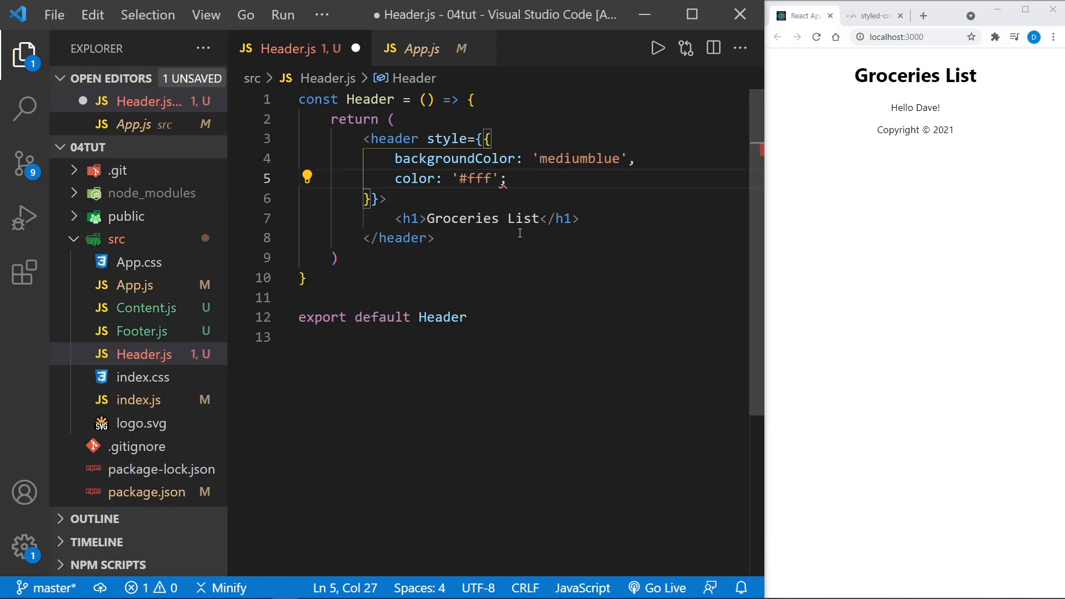
{"action": "key", "text": "ctrl+s"}
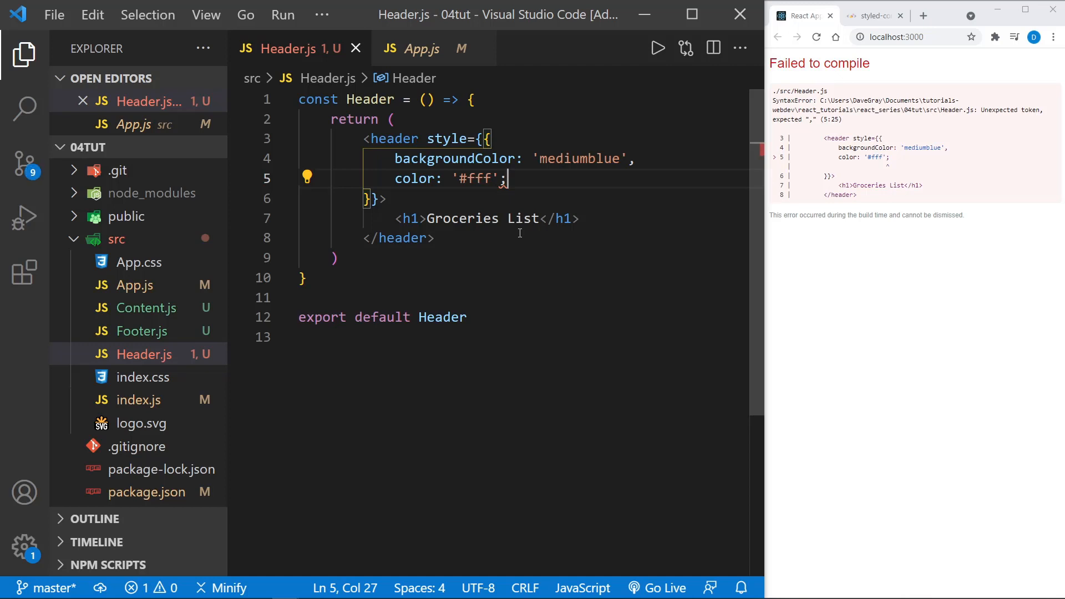
- Remove the stray semicolon after '#fff' and save so the blue header renders
{"action": "key", "text": "Backspace"}
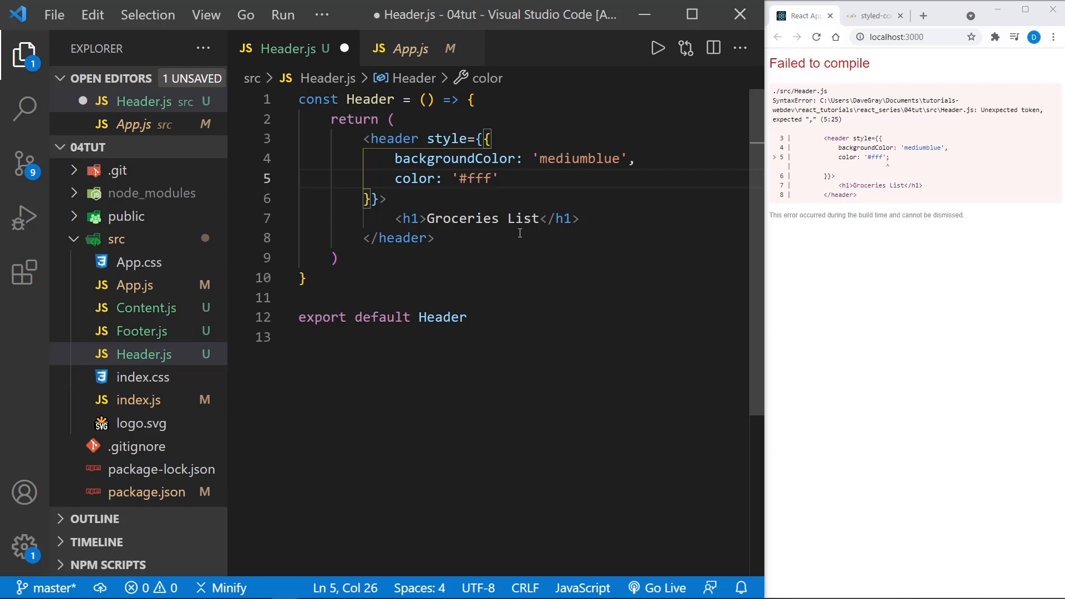
{"action": "key", "text": "ctrl+s"}
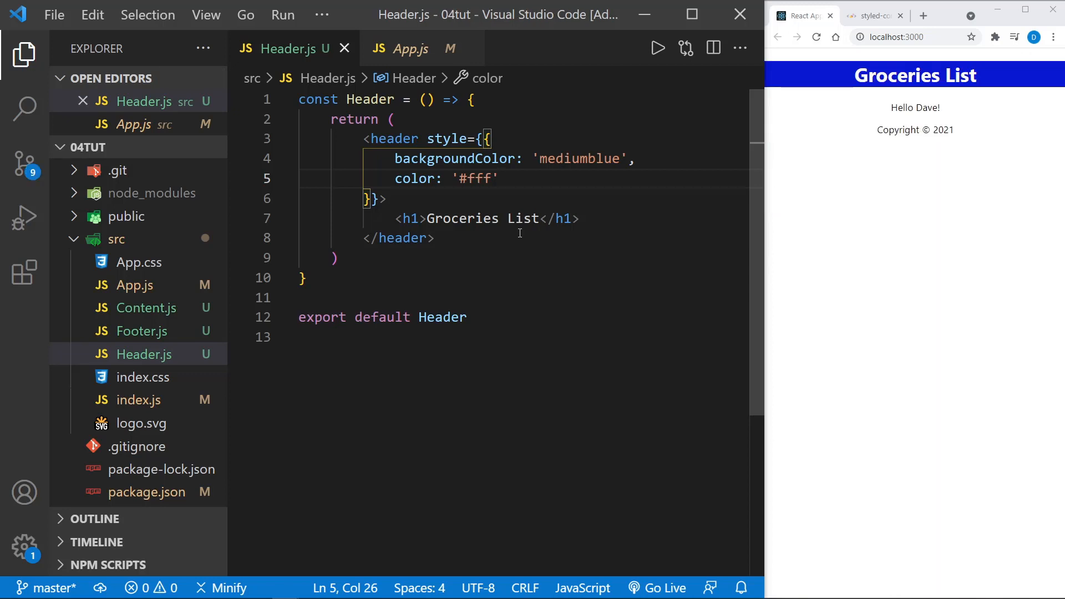
{"action": "mouse_move", "coordinate": [990, 106]}
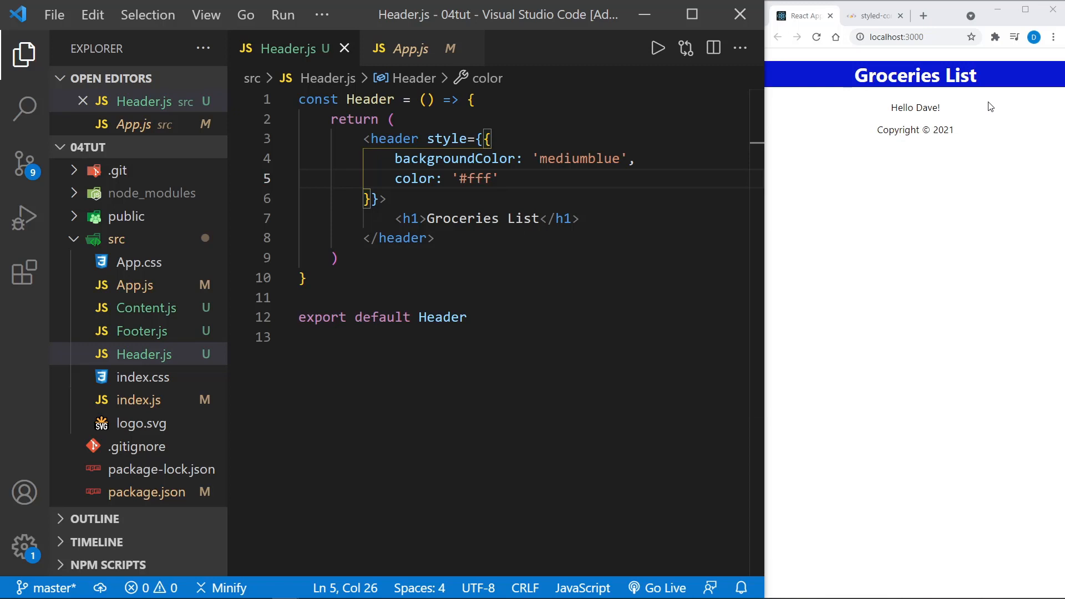
{"action": "mouse_move", "coordinate": [876, 83]}
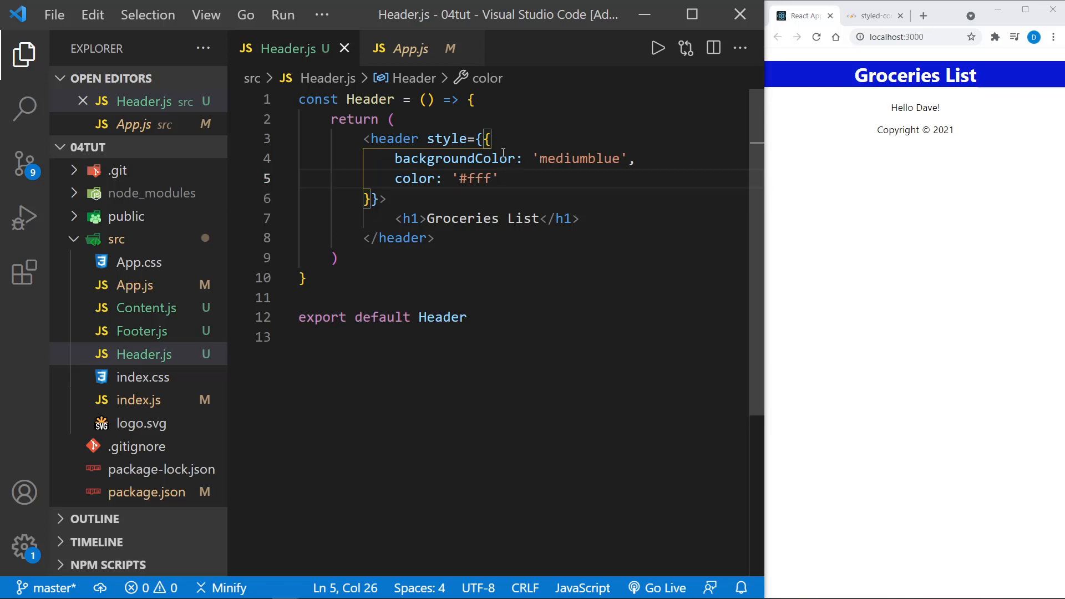
- Declare const headerStyle holding the mediumblue/#fff style object above the return
{"action": "left_click", "coordinate": [473, 98]}
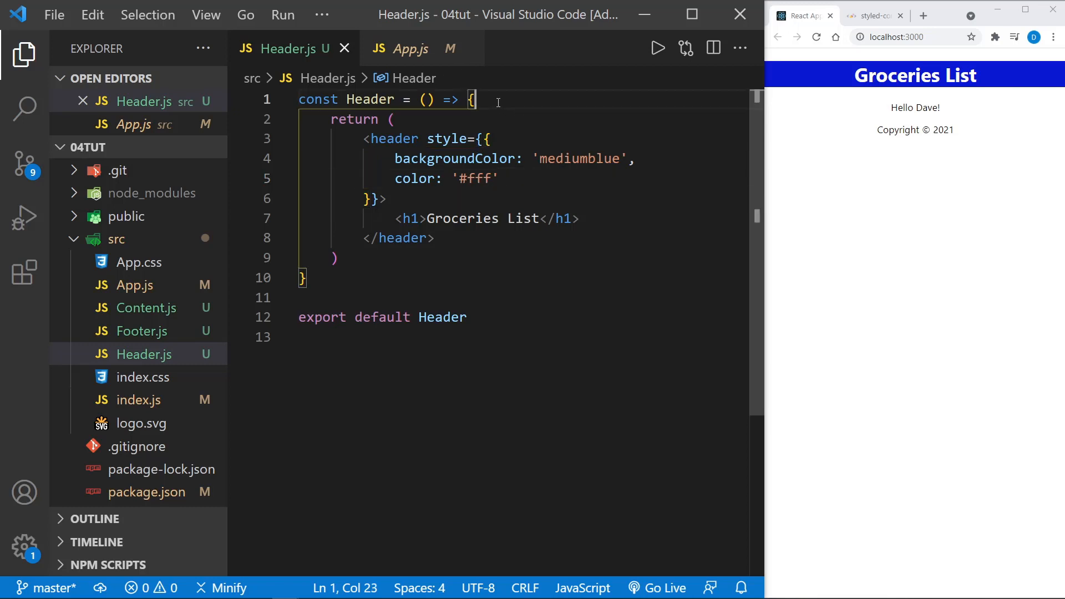
{"action": "key", "text": "Enter"}
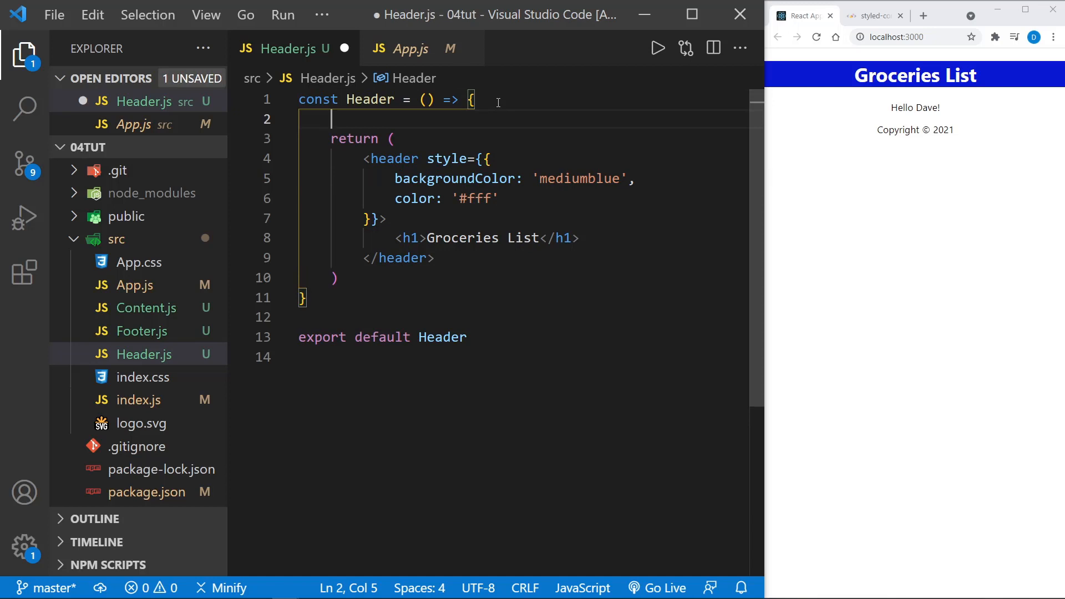
{"action": "type", "text": "const"}
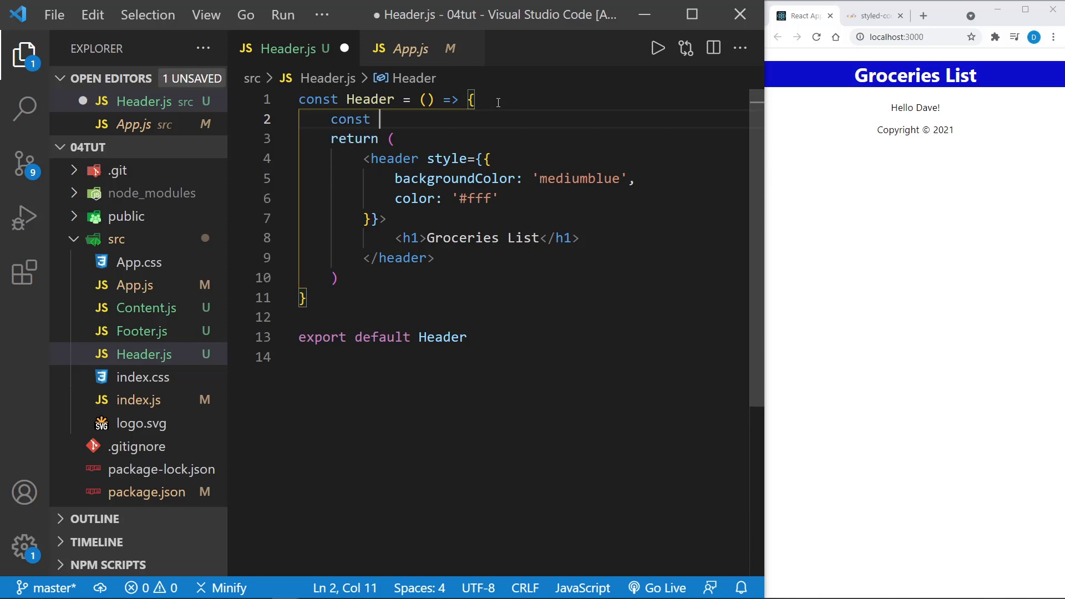
{"action": "type", "text": "head"}
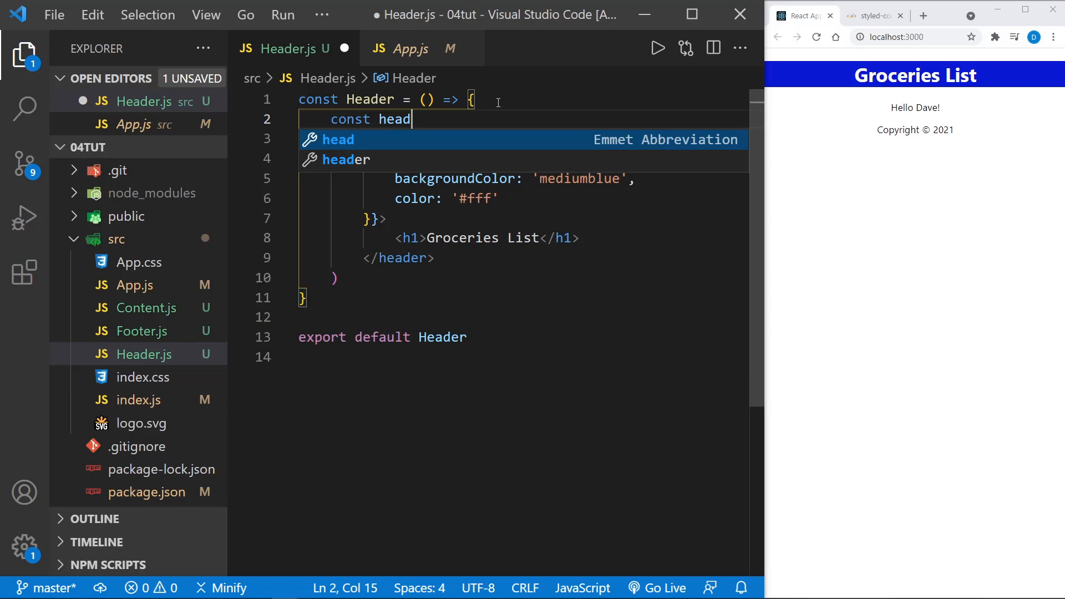
{"action": "type", "text": "erStyle ="}
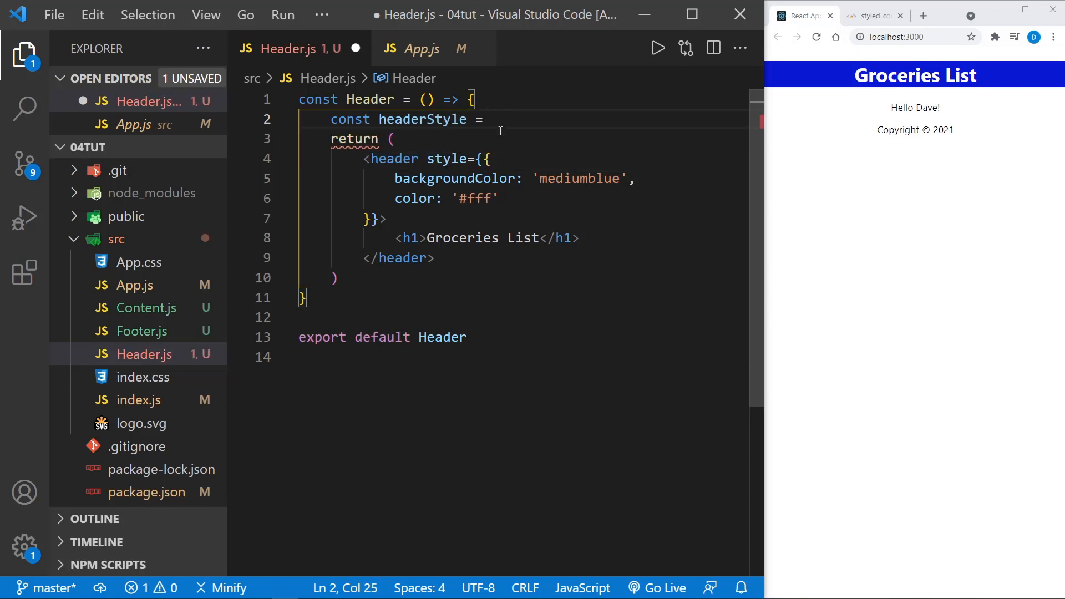
{"action": "left_click_drag", "start_coordinate": [486, 159], "coordinate": [370, 219]}
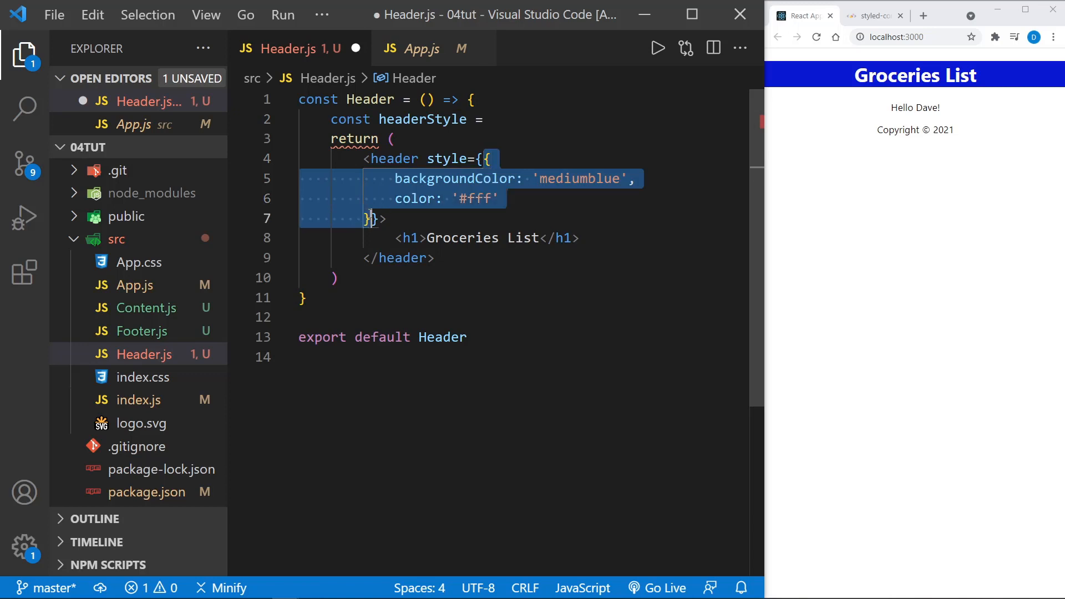
{"action": "key", "text": "Delete"}
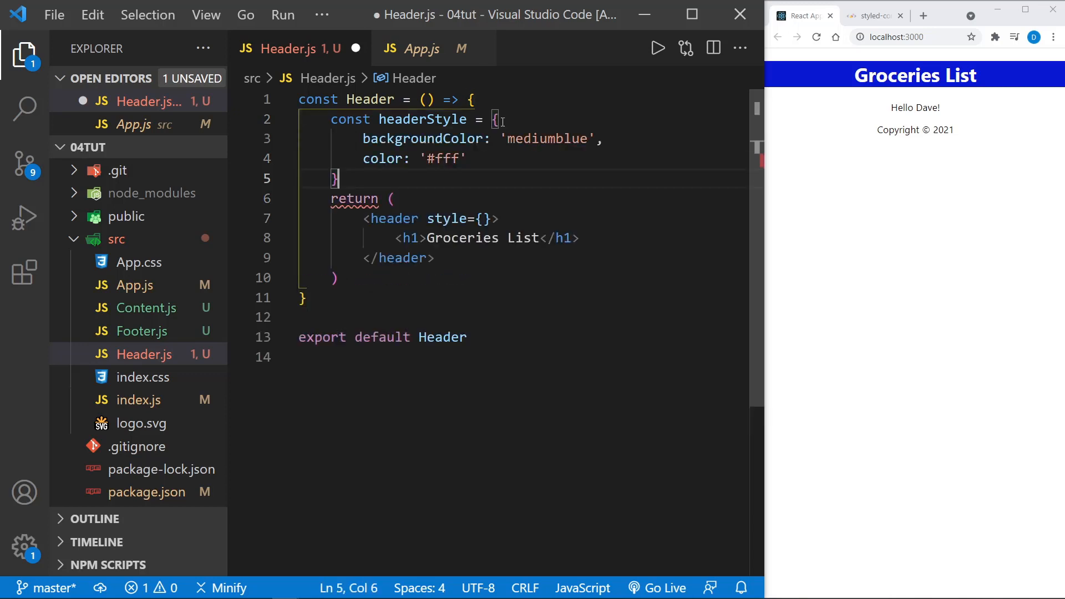
{"action": "type", "text": ";"}
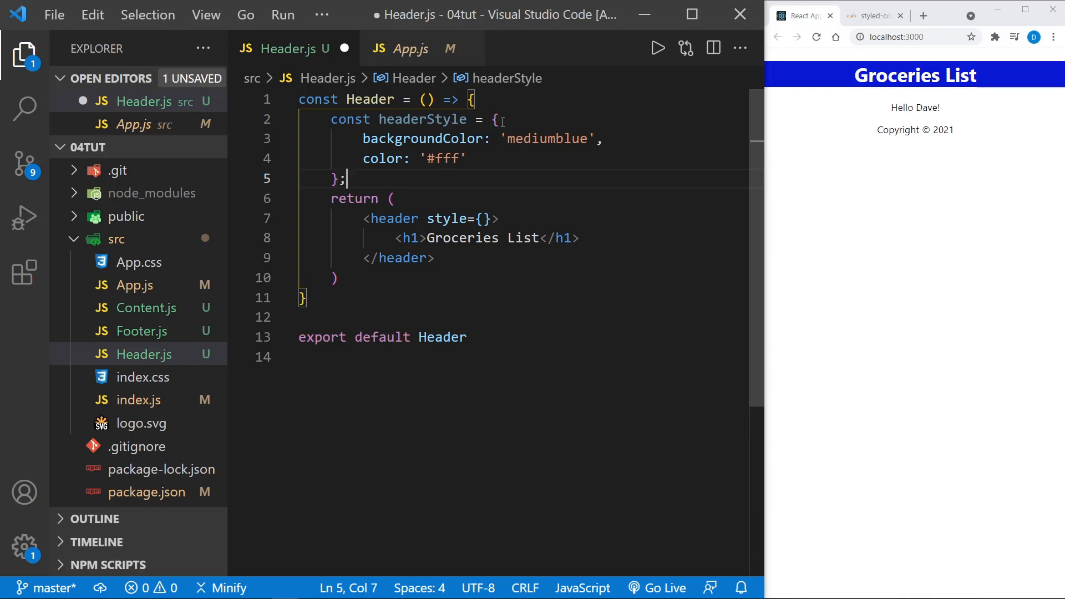
{"action": "key", "text": "enter"}
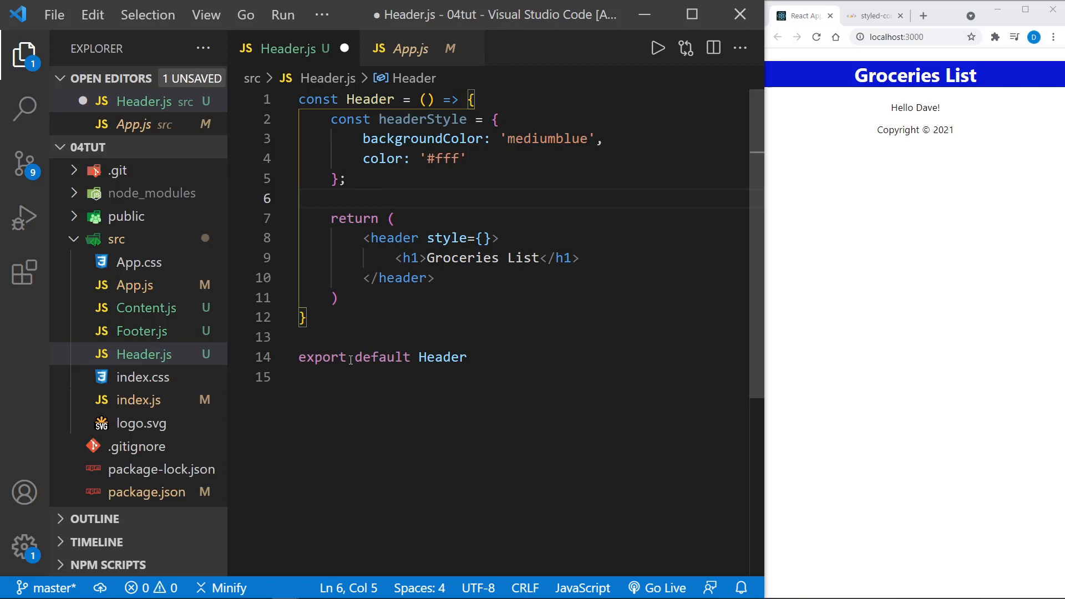
{"action": "mouse_move", "coordinate": [471, 358]}
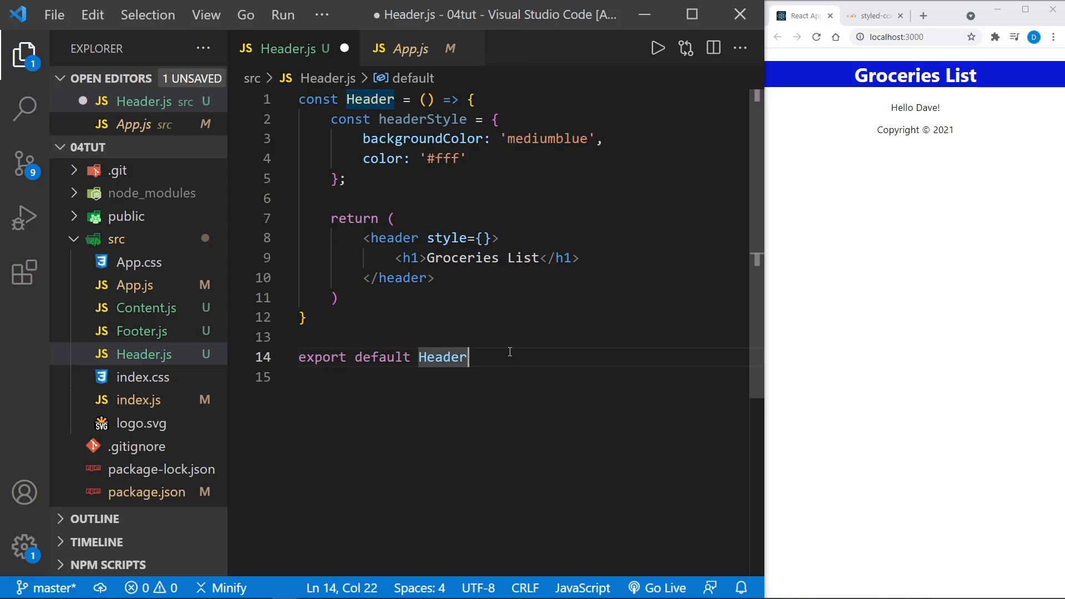
{"action": "type", "text": ";"}
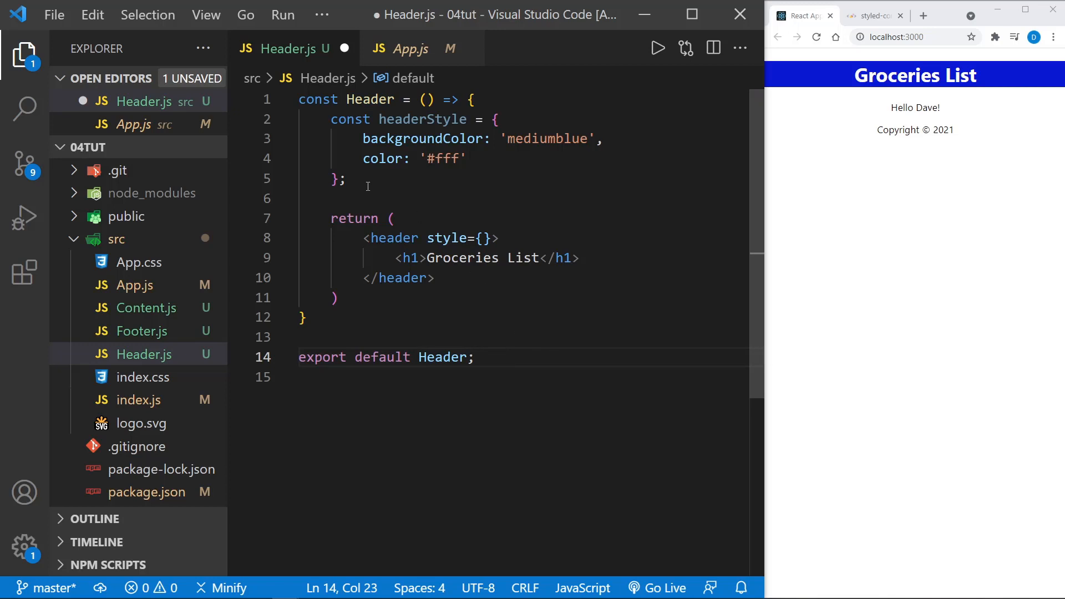
{"action": "mouse_move", "coordinate": [367, 185]}
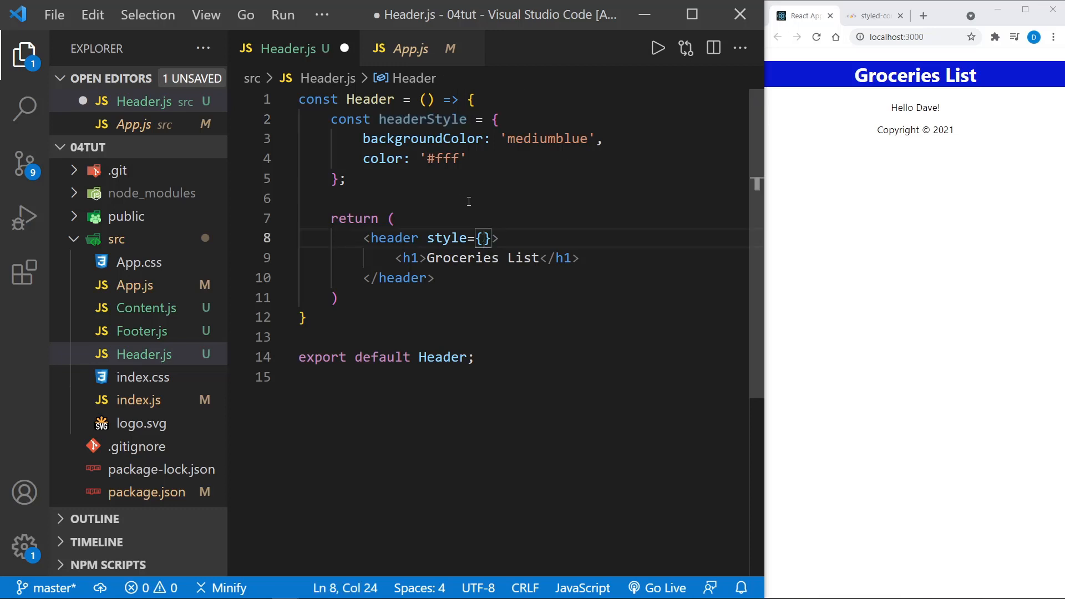
- Pass headerStyle to the header's style attribute and save
{"action": "type", "text": "headerStyle"}
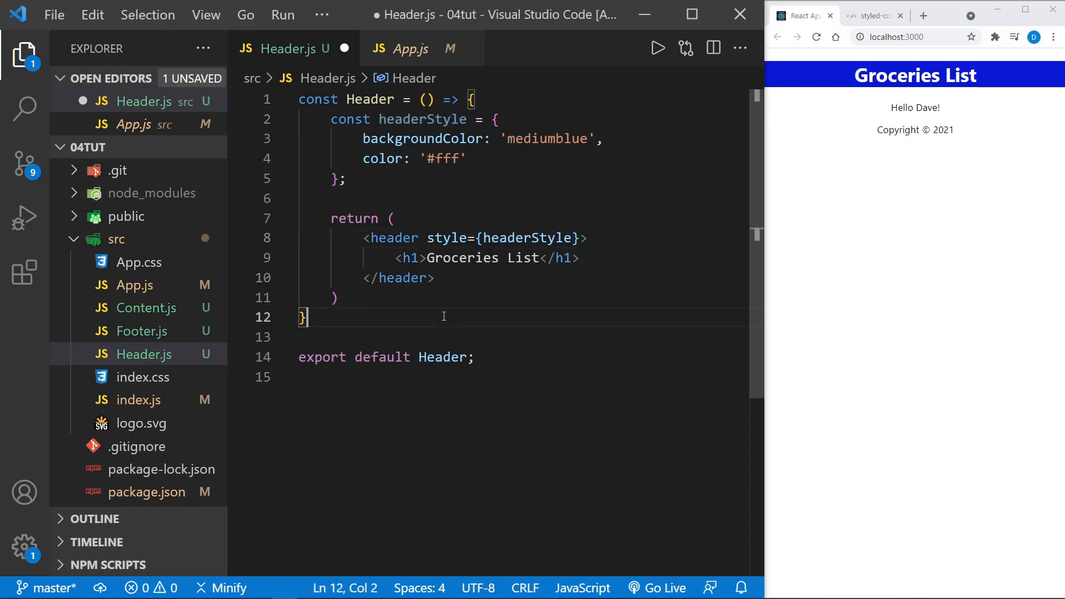
{"action": "key", "text": "ctrl+s"}
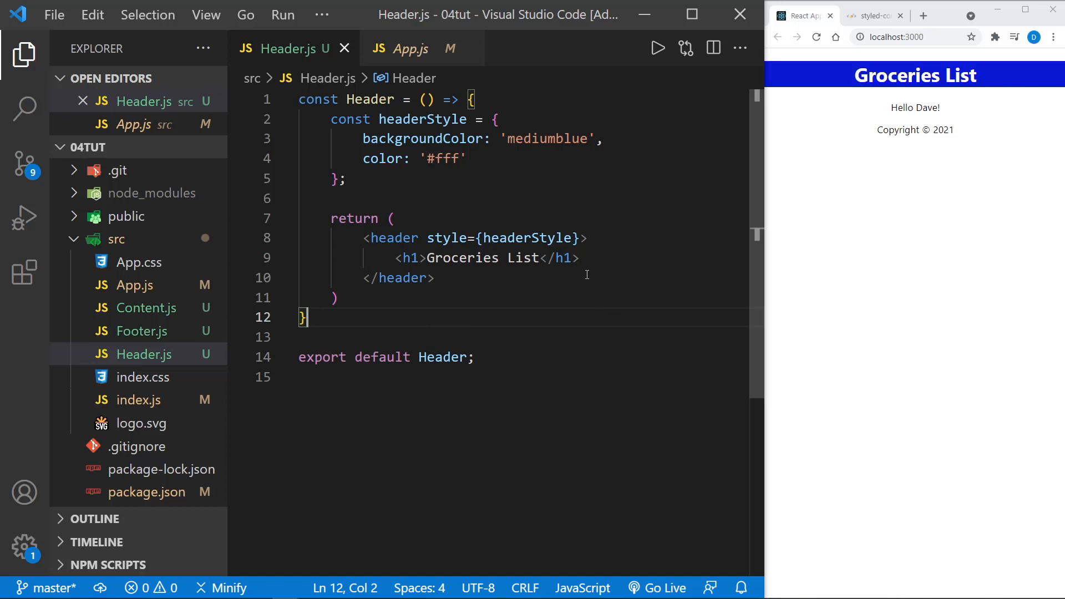
- Change the header background to royalblue and save to preview it
{"action": "double_click", "coordinate": [547, 139]}
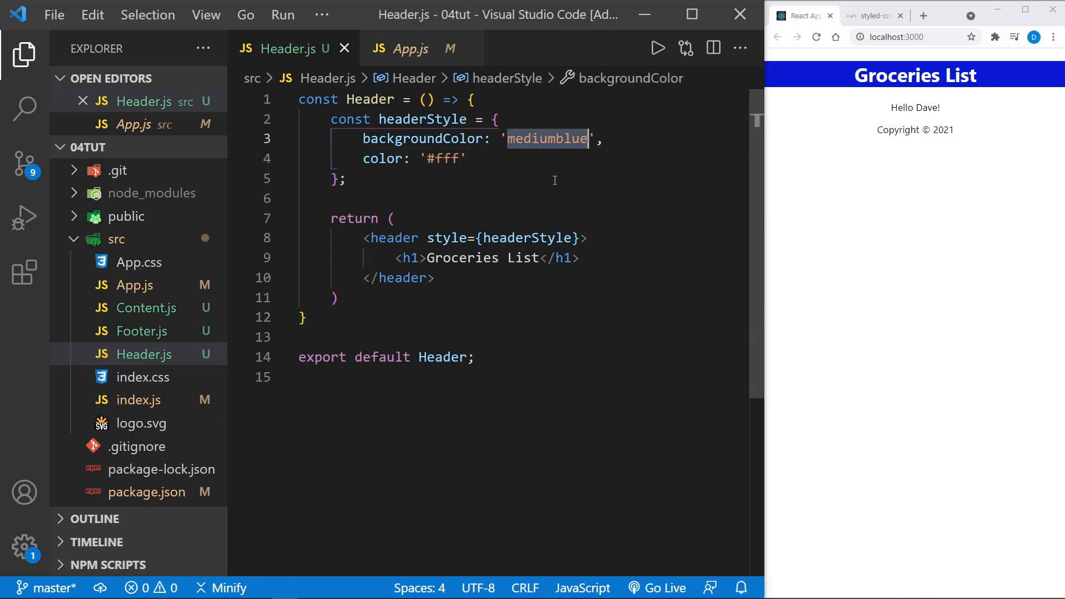
{"action": "type", "text": "royalblue"}
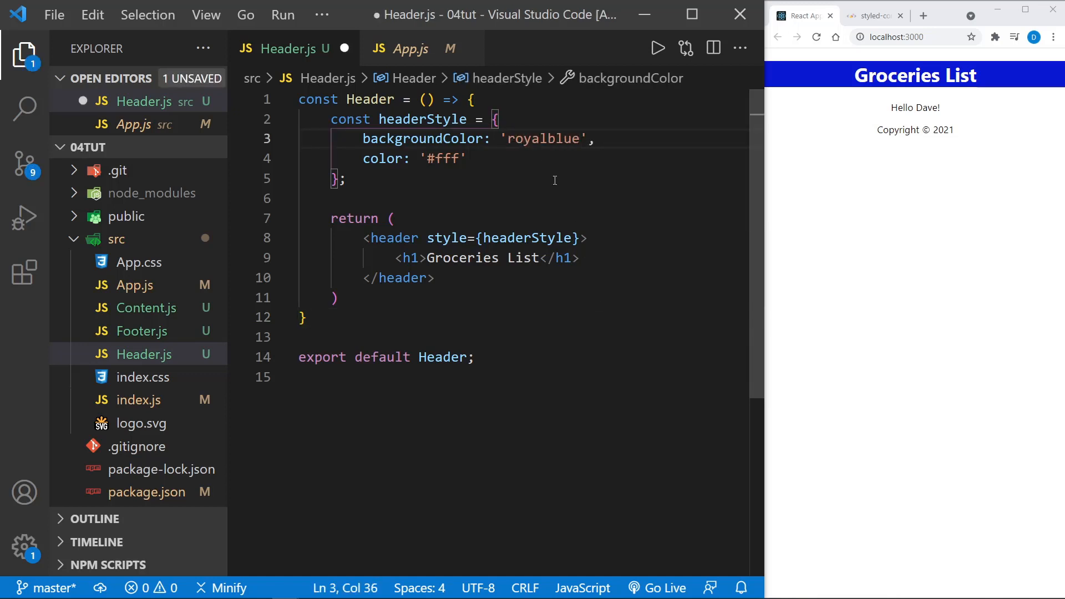
{"action": "key", "text": "ctrl+s"}
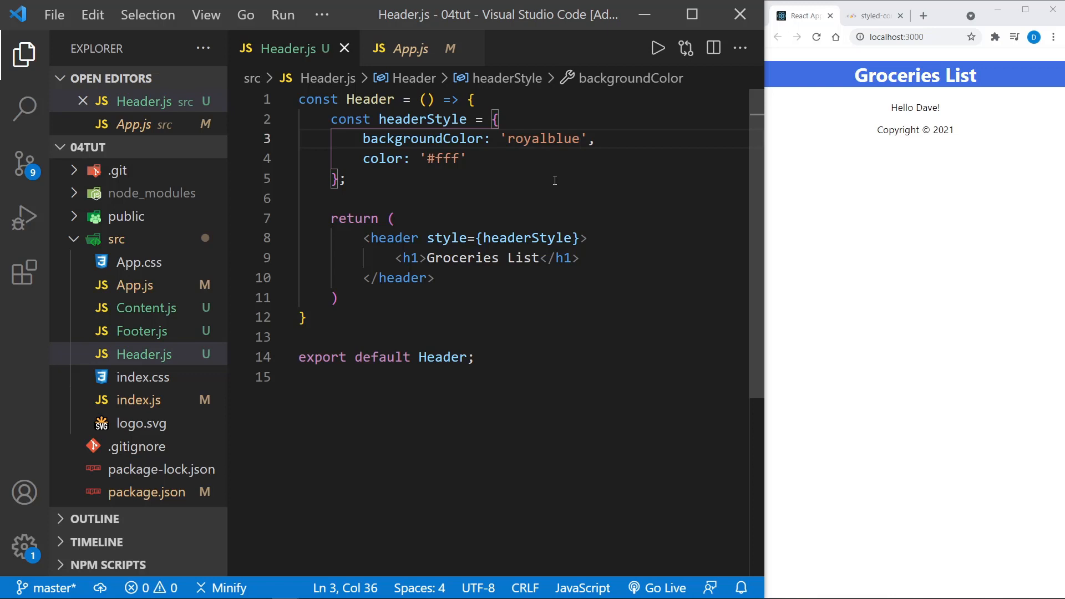
{"action": "mouse_move", "coordinate": [572, 177]}
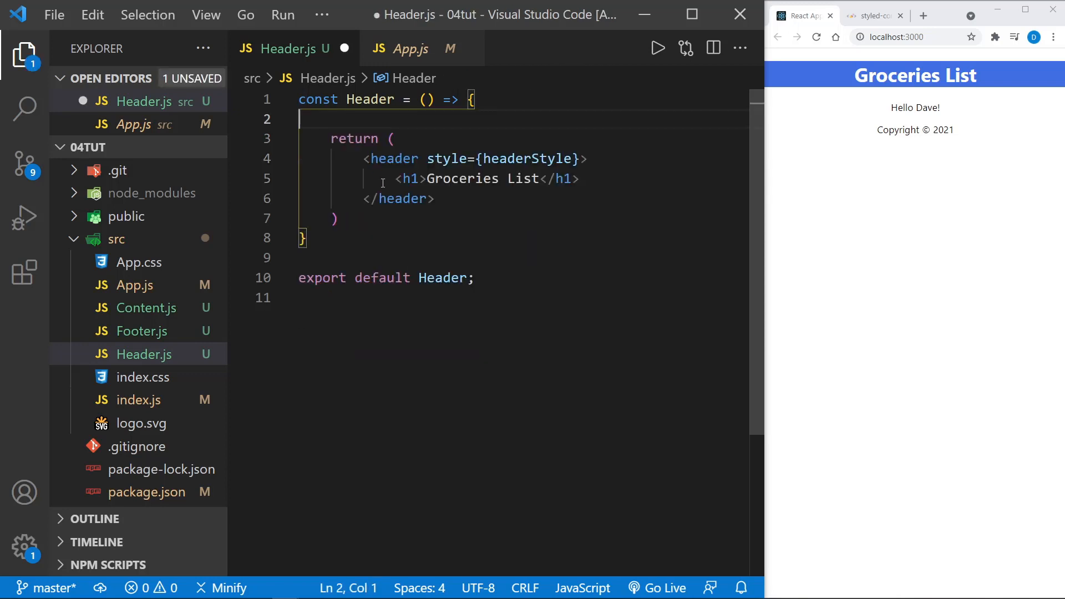
{"action": "mouse_move", "coordinate": [427, 162]}
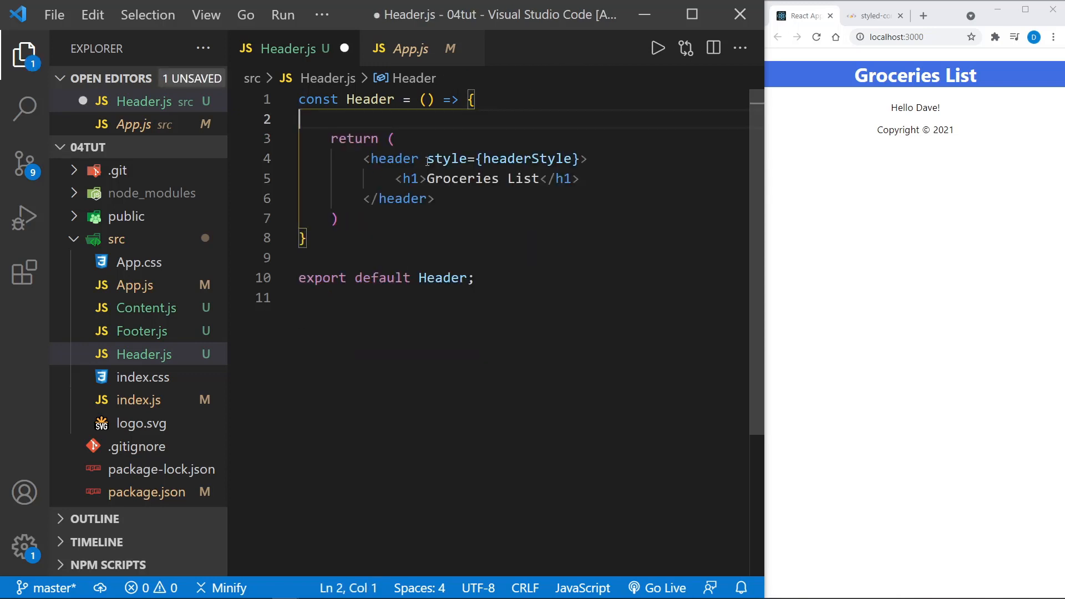
- Remove the header's style attribute, leaving it unstyled, and move to App.js
{"action": "double_click", "coordinate": [503, 159]}
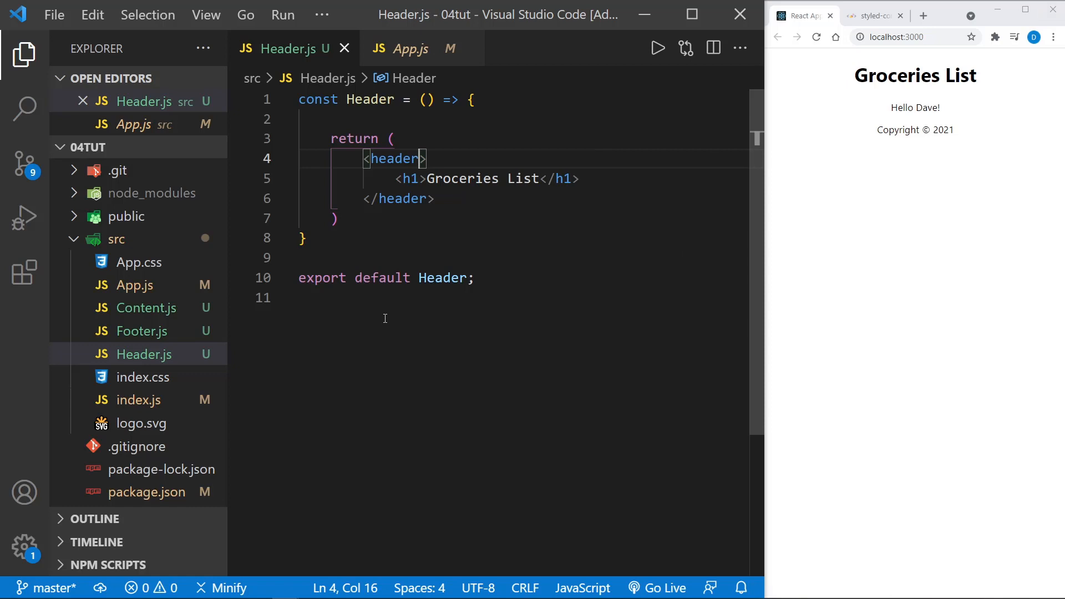
{"action": "left_click", "coordinate": [140, 354]}
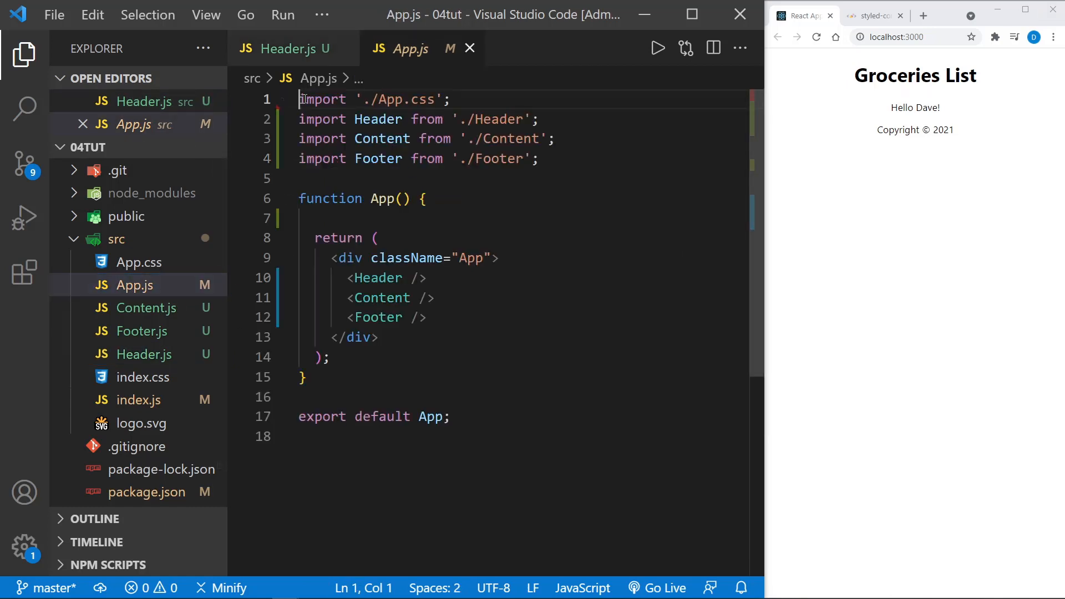
- Remove the App.css import from App.js and delete App.css from src
{"action": "triple_click", "coordinate": [373, 98]}
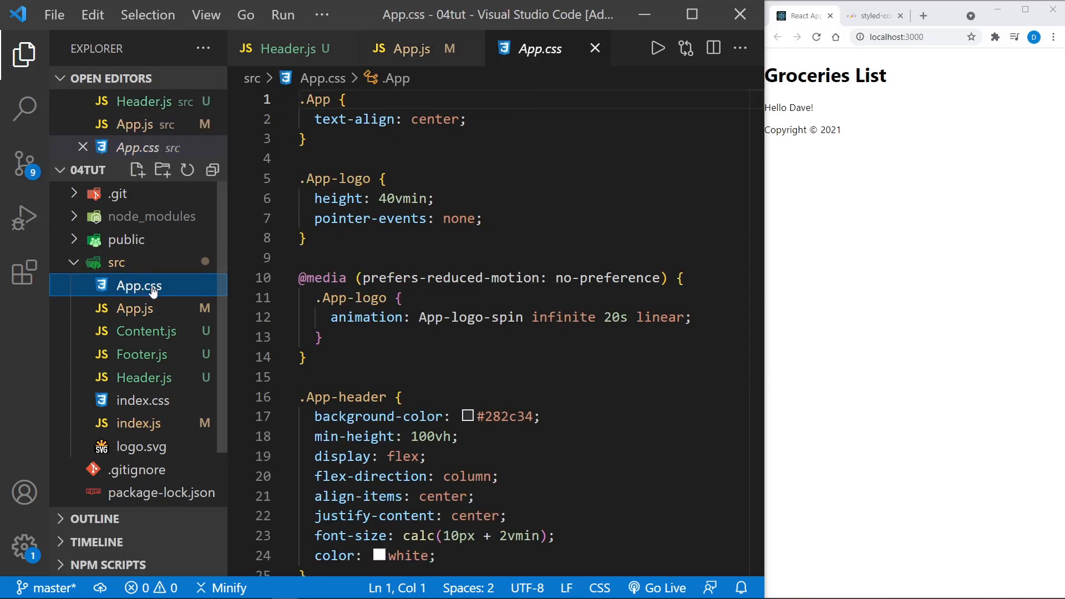
{"action": "right_click", "coordinate": [137, 285]}
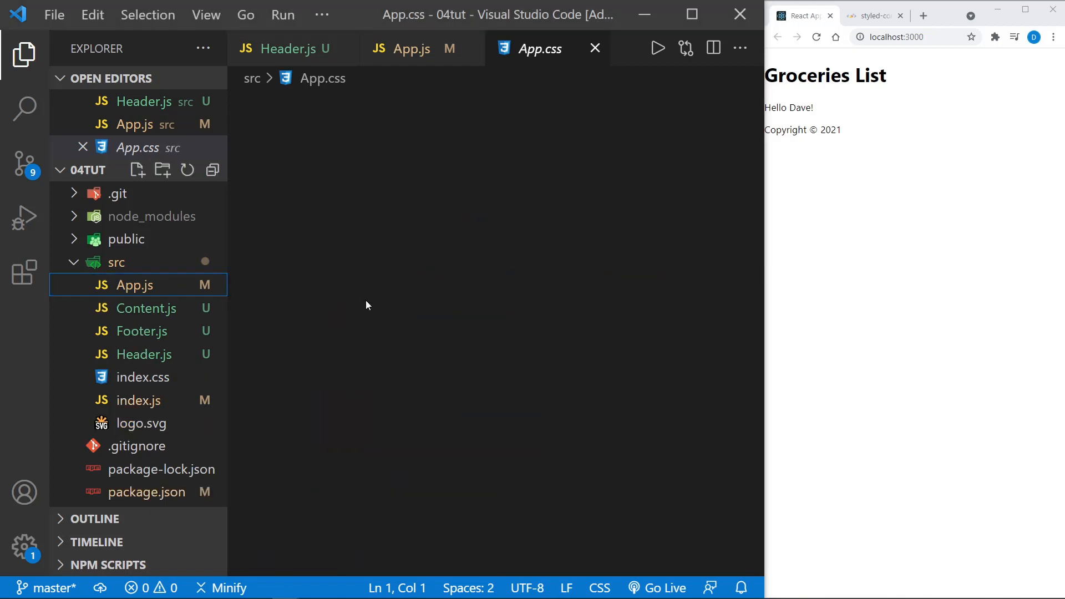
{"action": "left_click", "coordinate": [142, 423]}
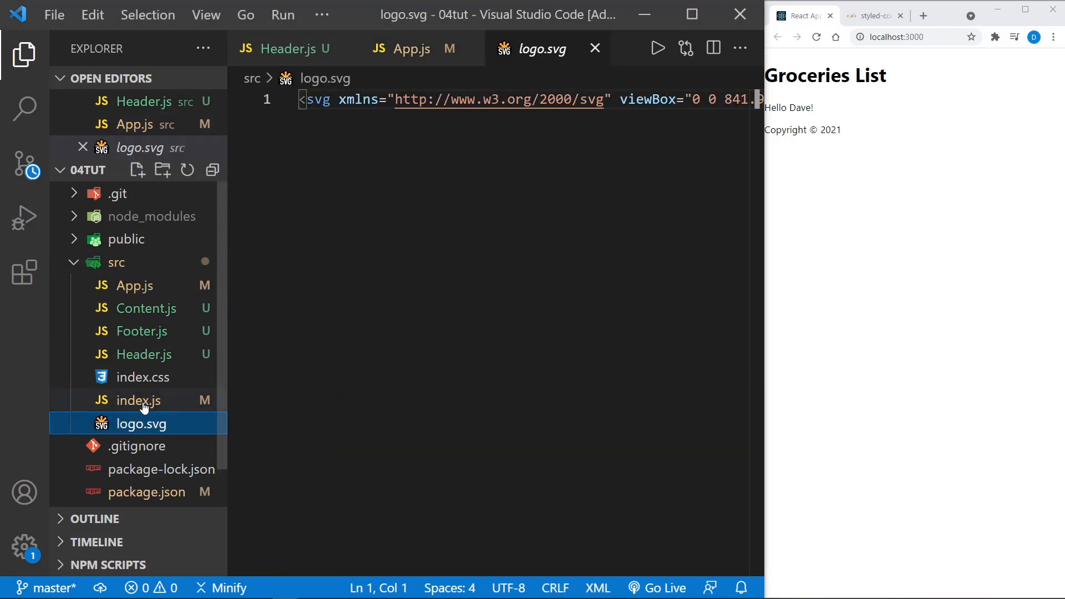
- Delete logo.svg, confirming the move to the Recycle Bin
{"action": "right_click", "coordinate": [141, 423]}
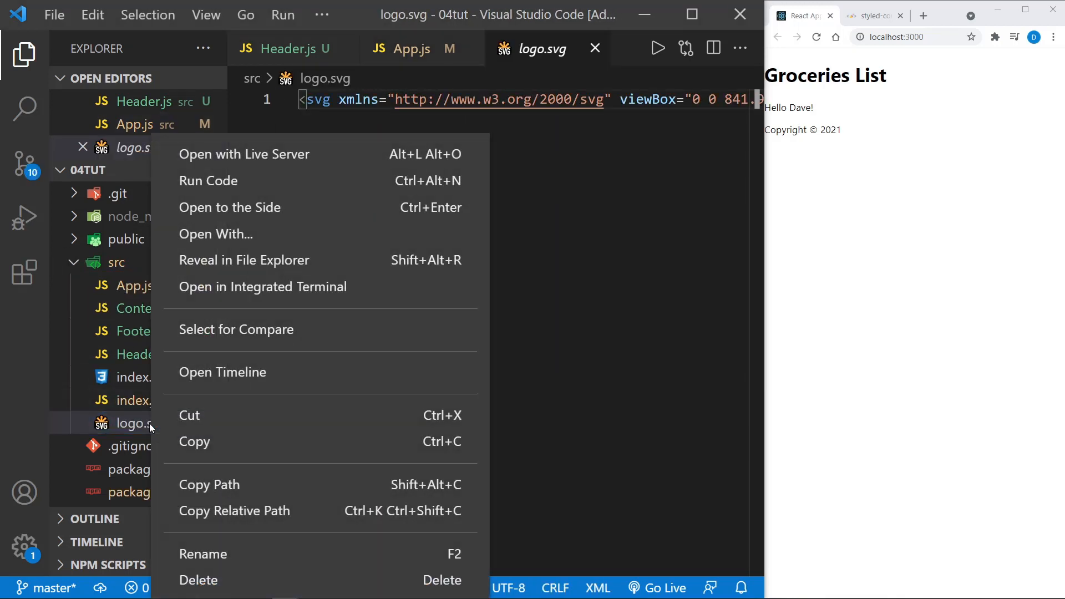
{"action": "left_click", "coordinate": [199, 579]}
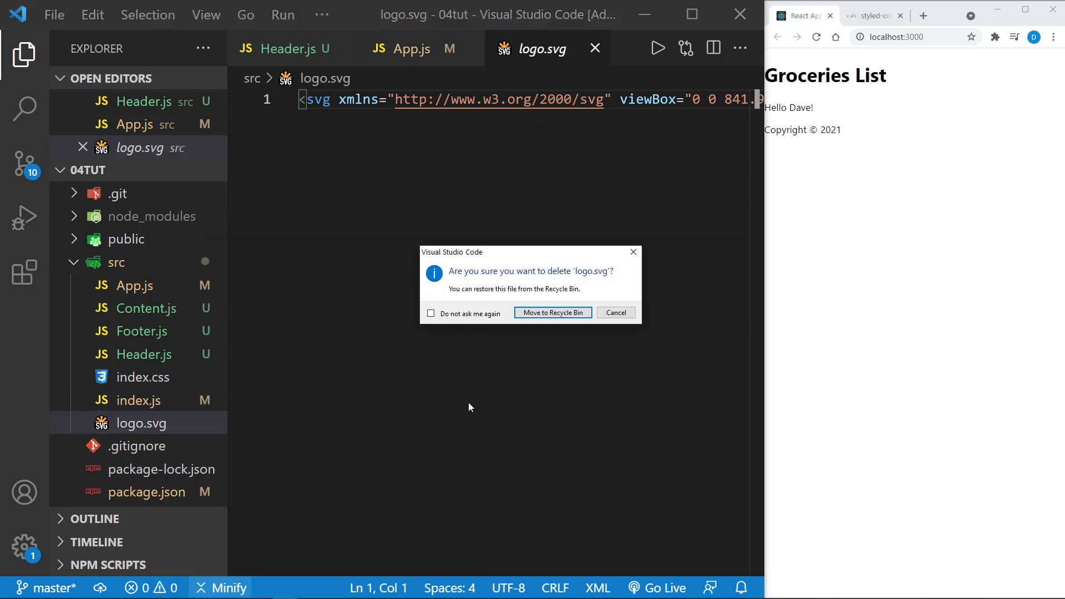
{"action": "left_click", "coordinate": [553, 313]}
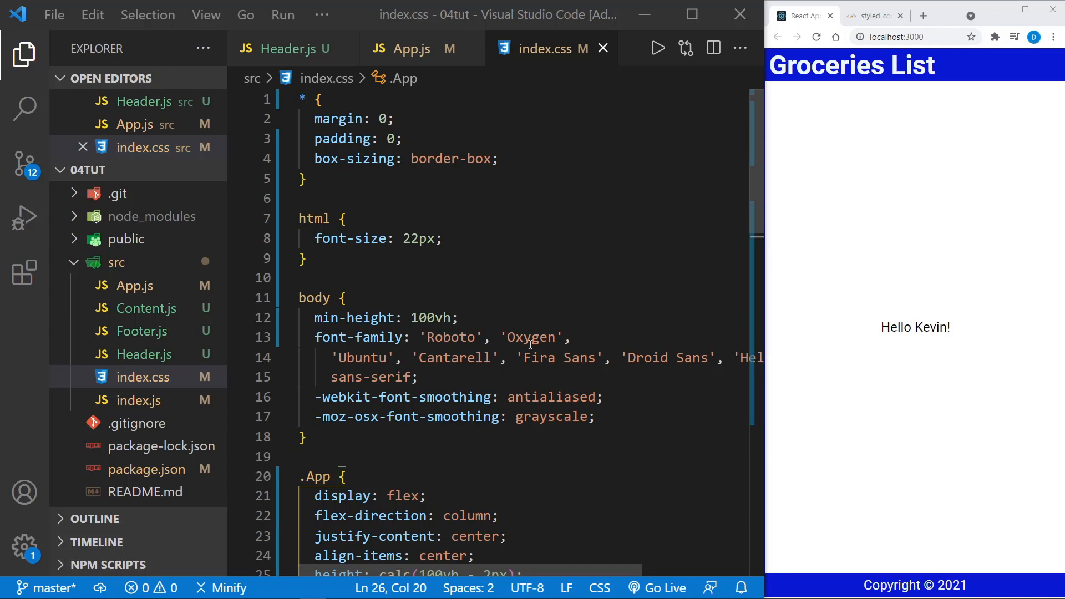
{"action": "mouse_move", "coordinate": [532, 343]}
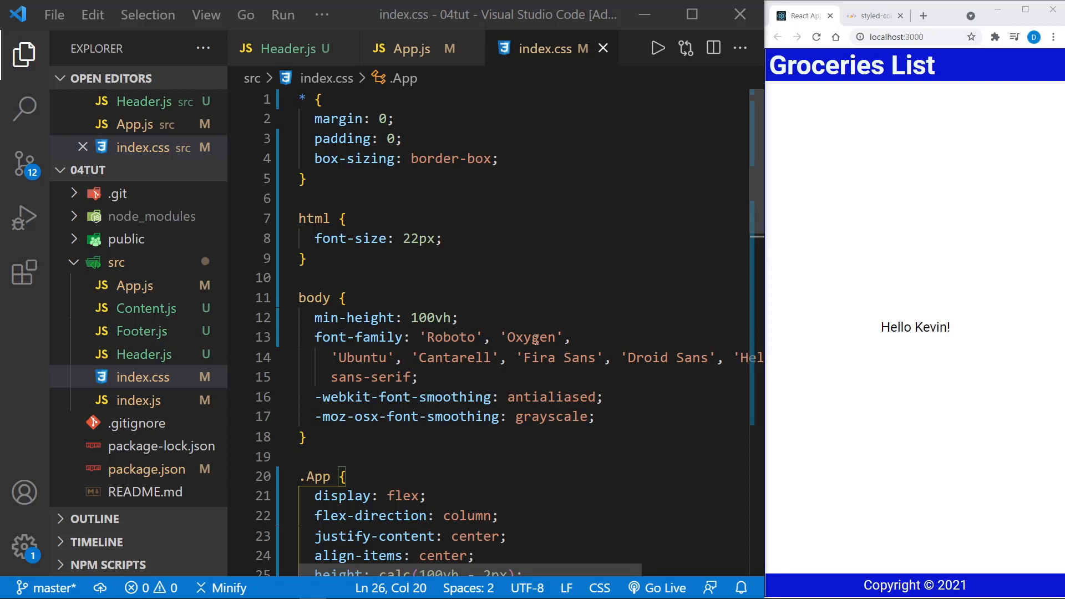
{"action": "mouse_move", "coordinate": [506, 221]}
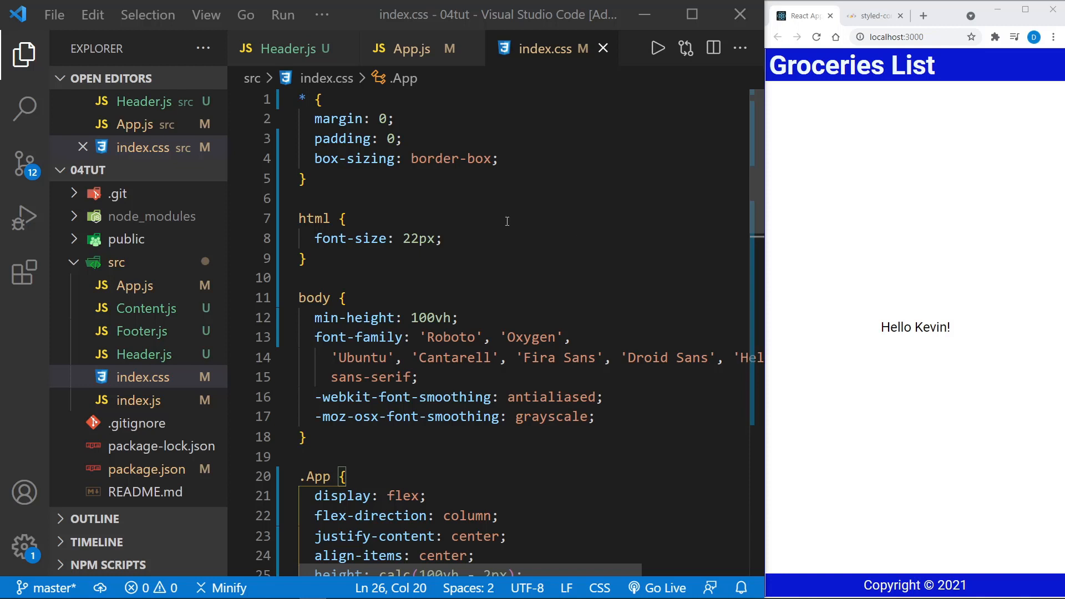
{"action": "mouse_move", "coordinate": [499, 201]}
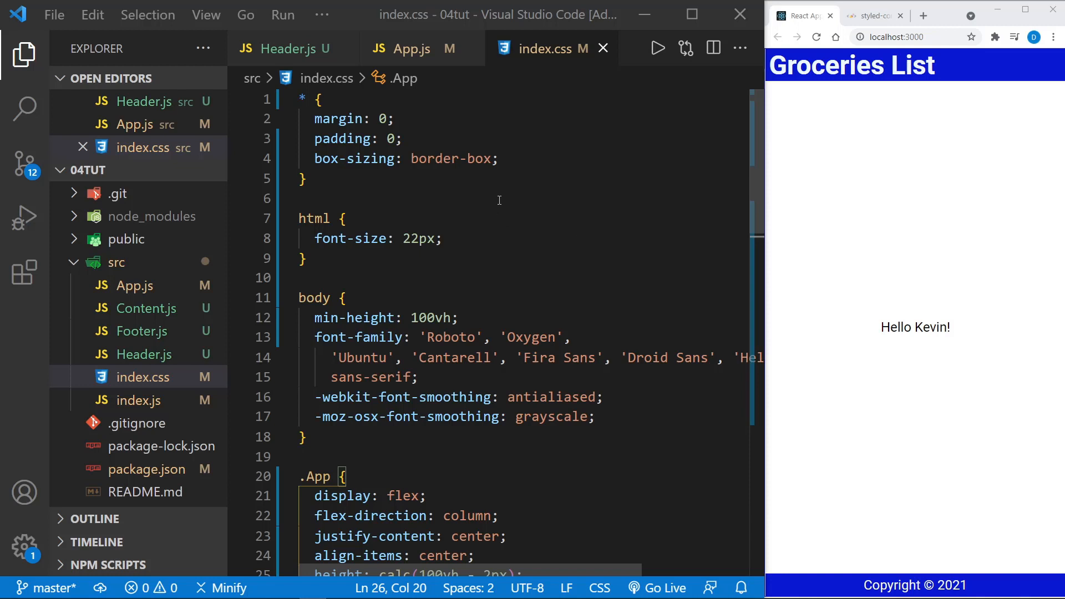
{"action": "mouse_move", "coordinate": [547, 180]}
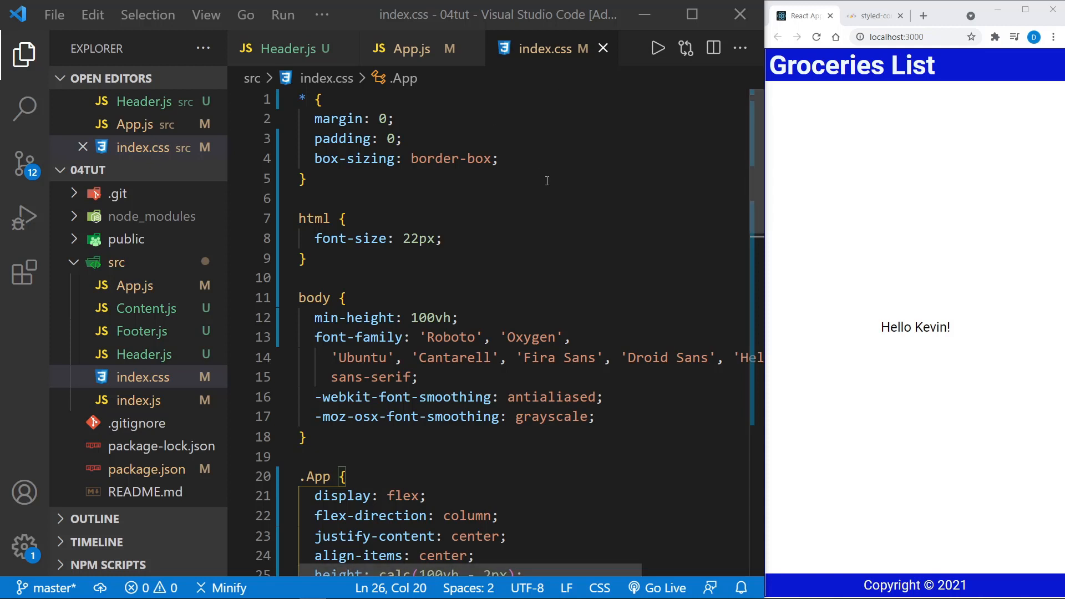
{"action": "mouse_move", "coordinate": [392, 204]}
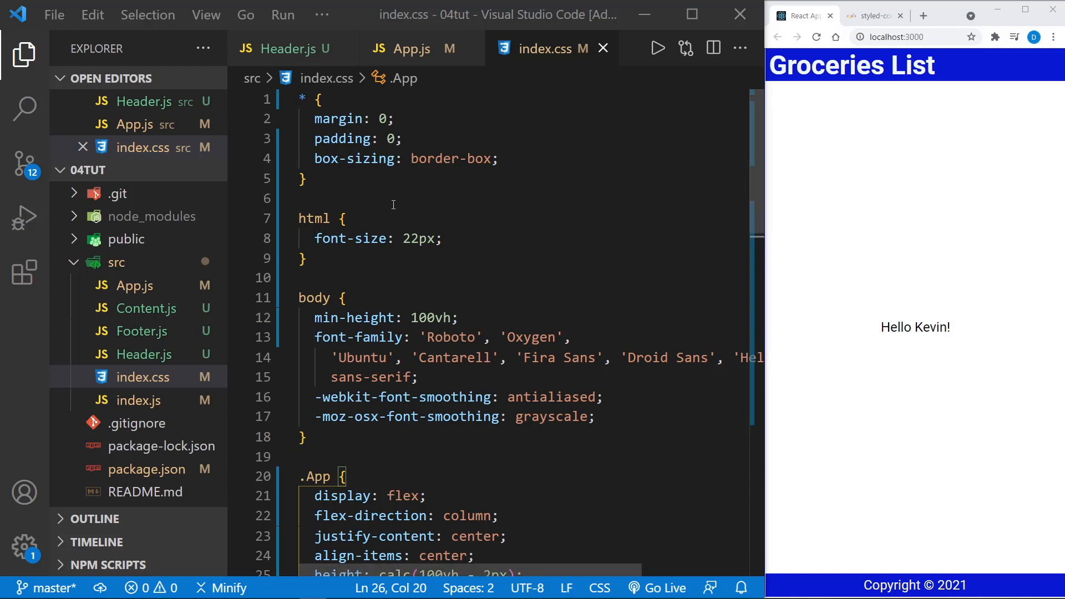
{"action": "mouse_move", "coordinate": [519, 281]}
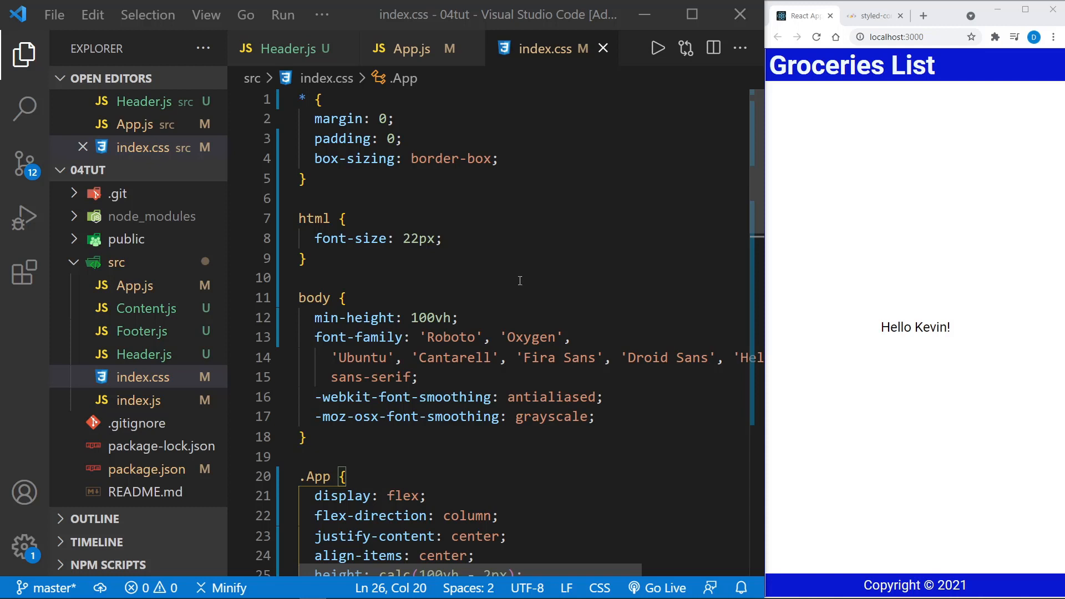
{"action": "mouse_move", "coordinate": [568, 294]}
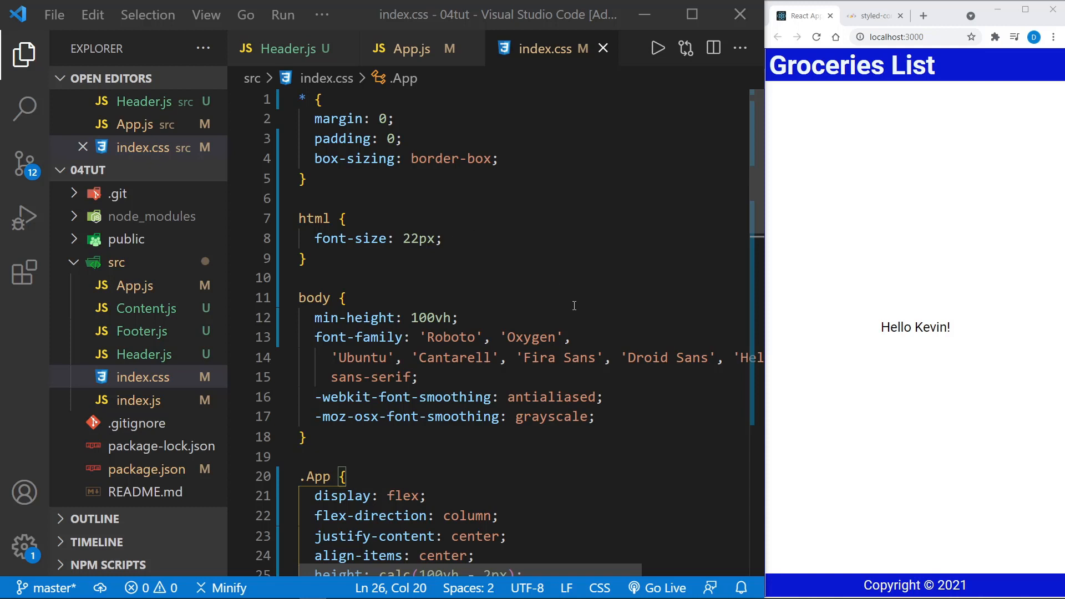
- Scroll through index.css reviewing the .App flex layout, 500px width and mediumblue border rules
{"action": "scroll", "scroll_direction": "down", "scroll_amount": 3}
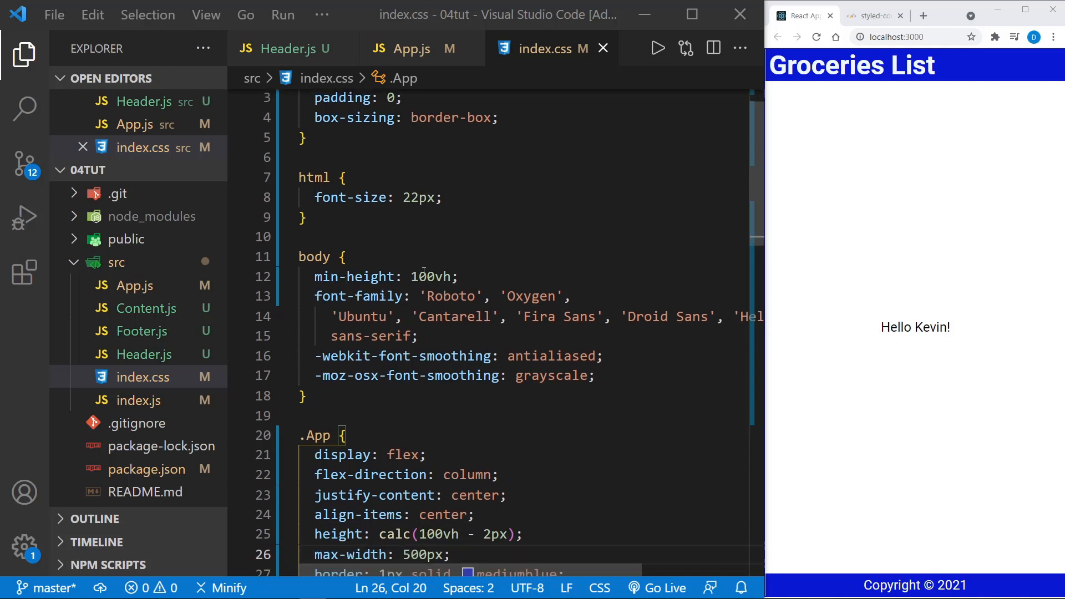
{"action": "mouse_move", "coordinate": [527, 243]}
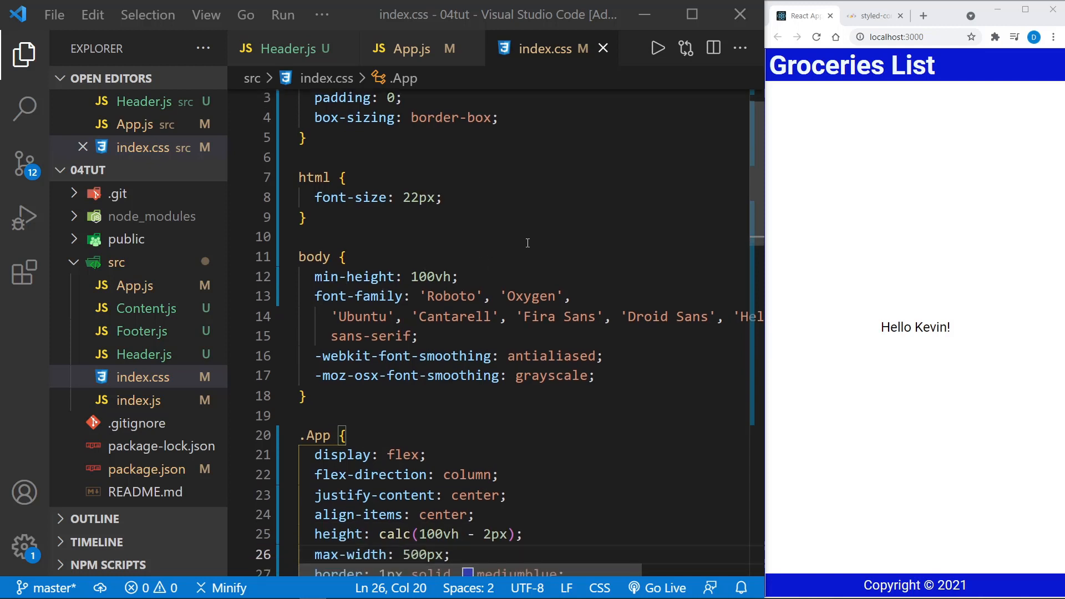
{"action": "mouse_move", "coordinate": [580, 235]}
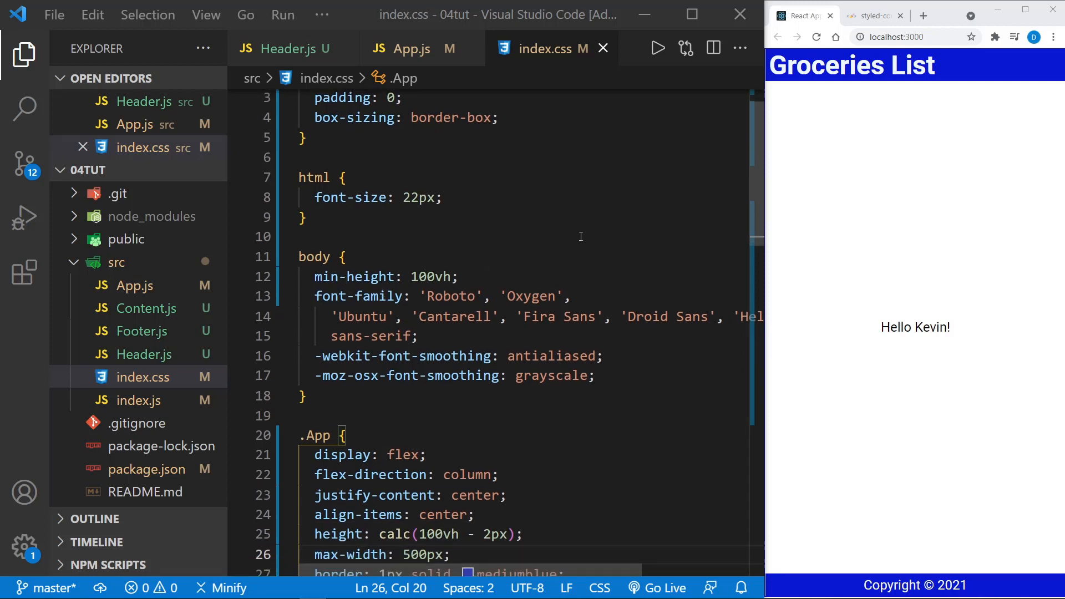
{"action": "scroll", "scroll_direction": "down", "scroll_amount": 3}
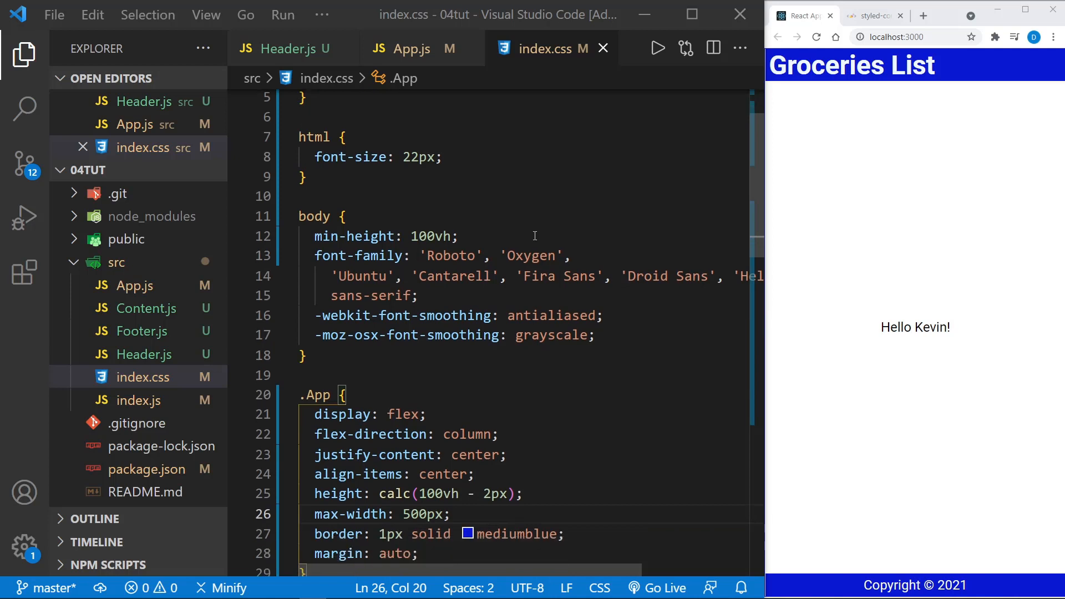
{"action": "mouse_move", "coordinate": [613, 206]}
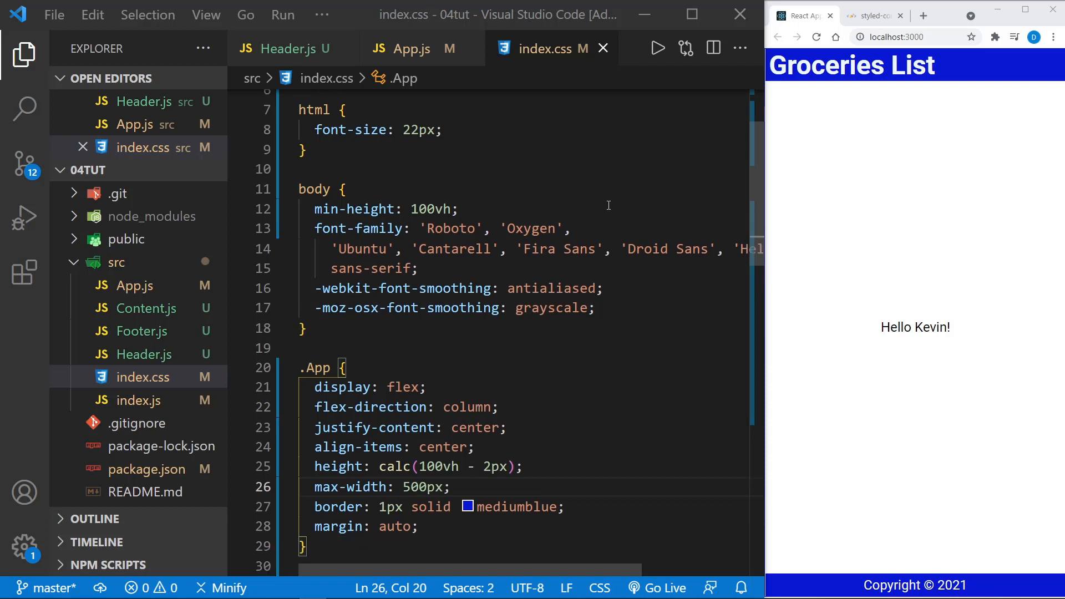
{"action": "scroll", "scroll_direction": "down", "scroll_amount": 3}
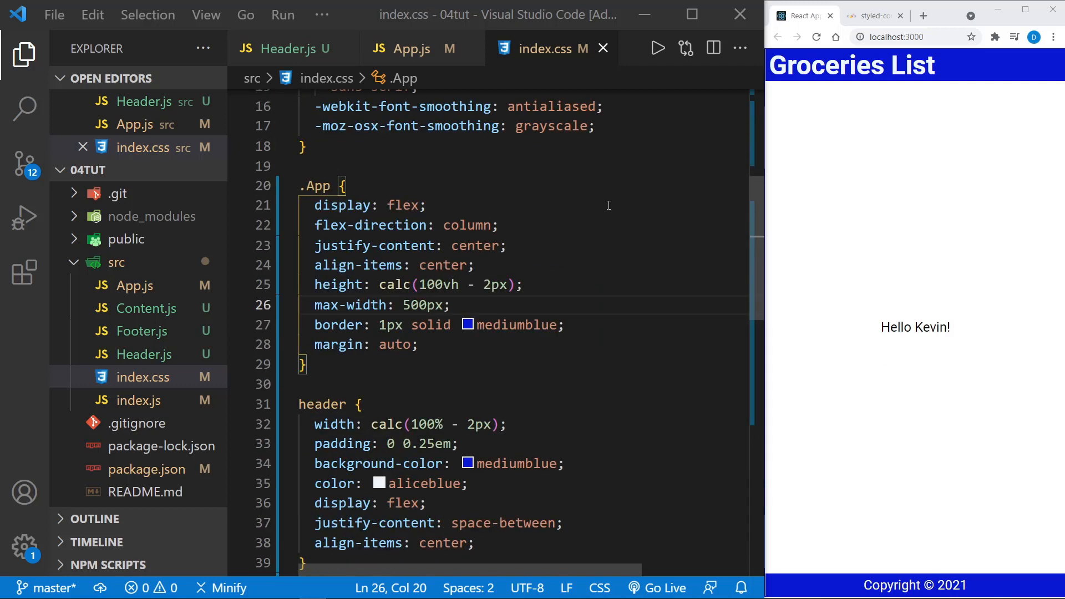
{"action": "scroll", "scroll_direction": "down", "scroll_amount": 3}
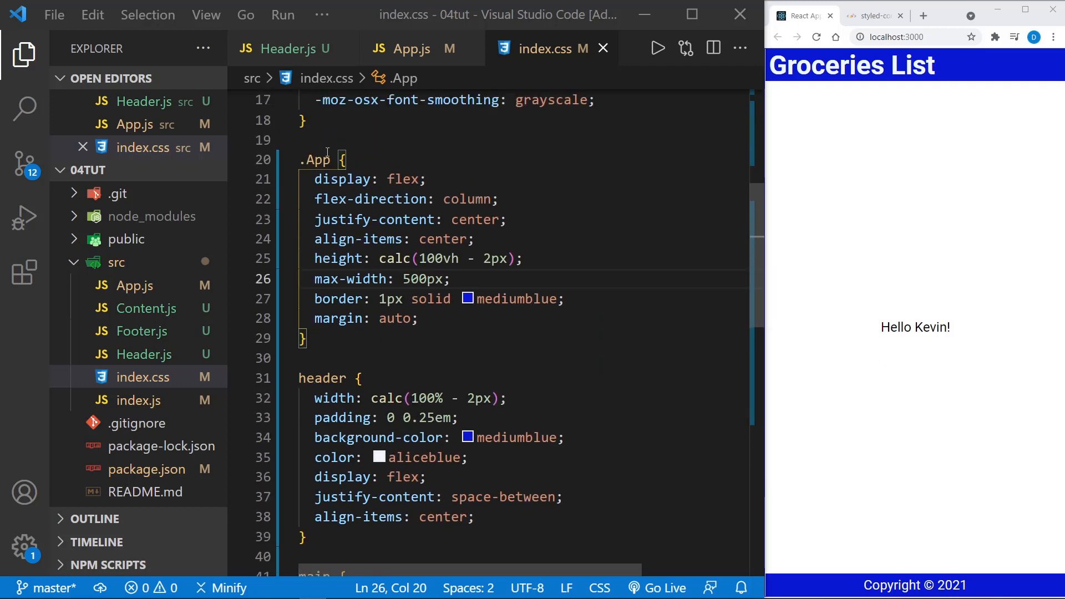
{"action": "mouse_move", "coordinate": [132, 292]}
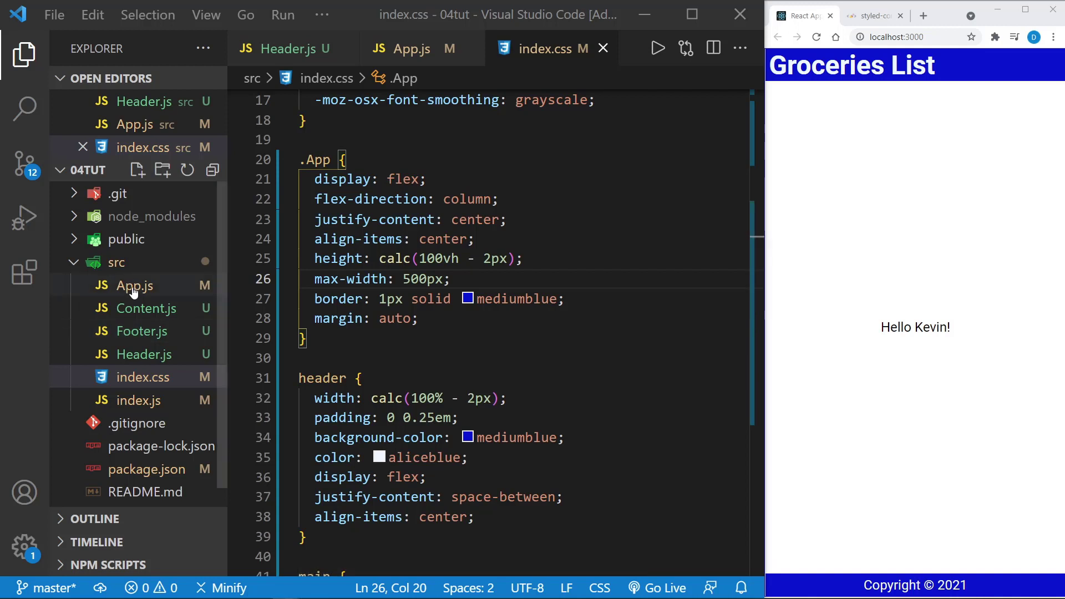
{"action": "left_click", "coordinate": [132, 285]}
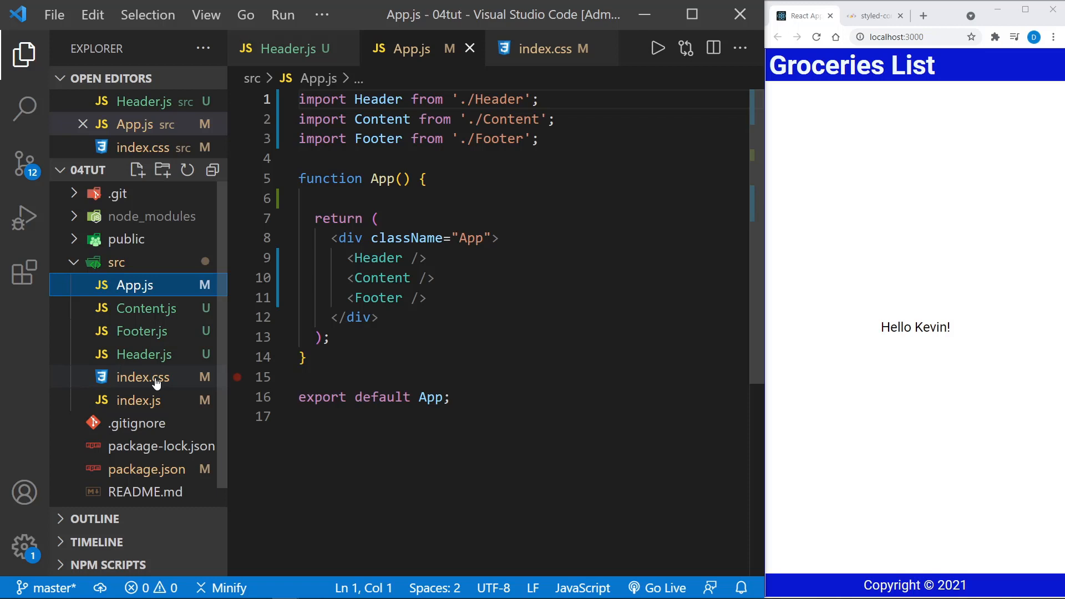
{"action": "left_click", "coordinate": [143, 377]}
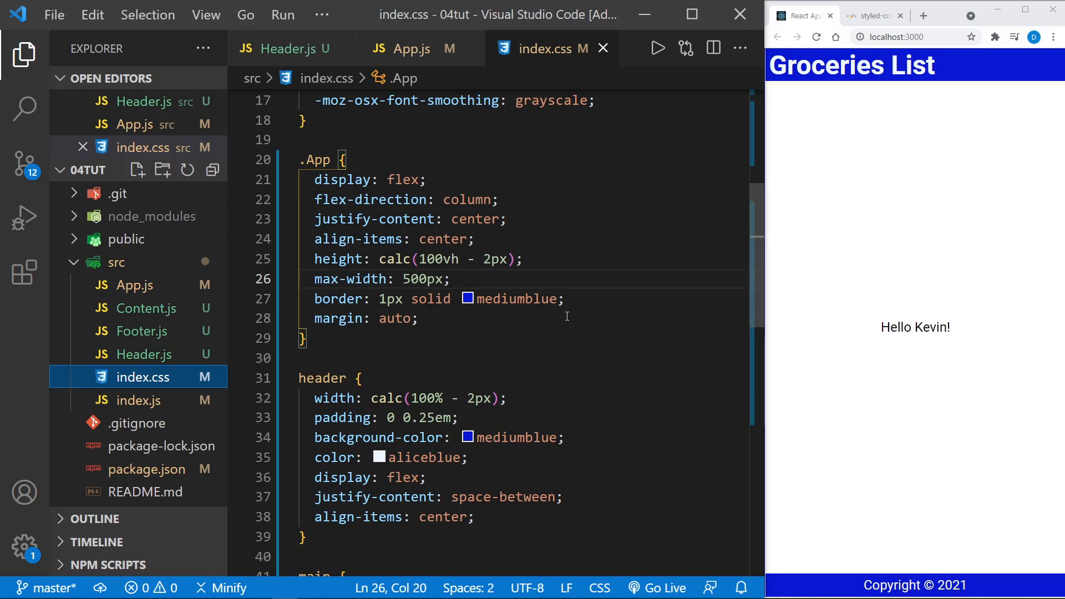
{"action": "scroll", "scroll_direction": "down", "scroll_amount": 3}
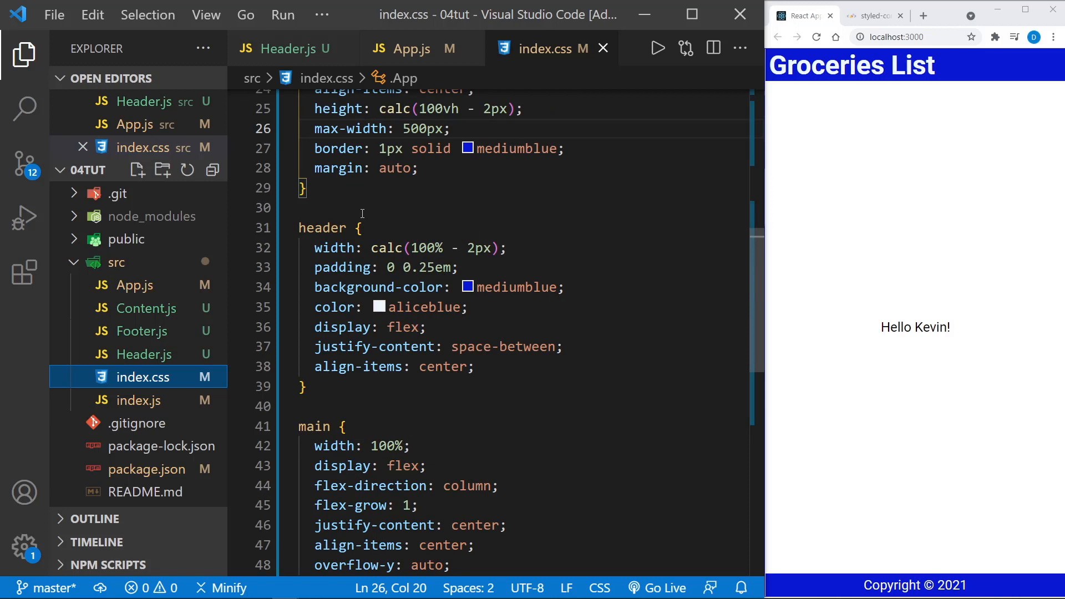
{"action": "mouse_move", "coordinate": [439, 401]}
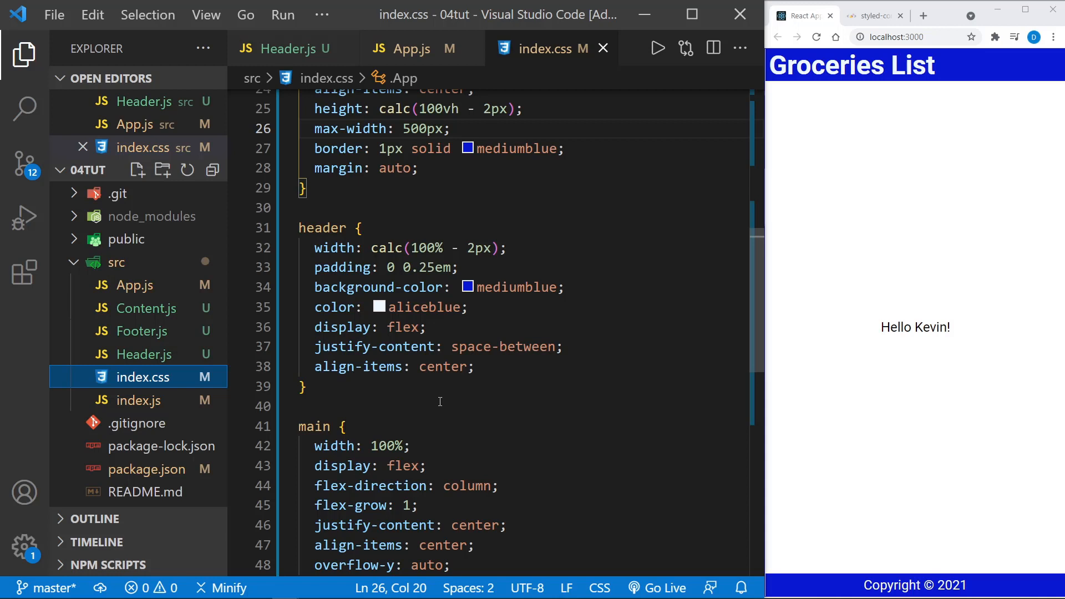
{"action": "scroll", "scroll_direction": "up", "scroll_amount": 3}
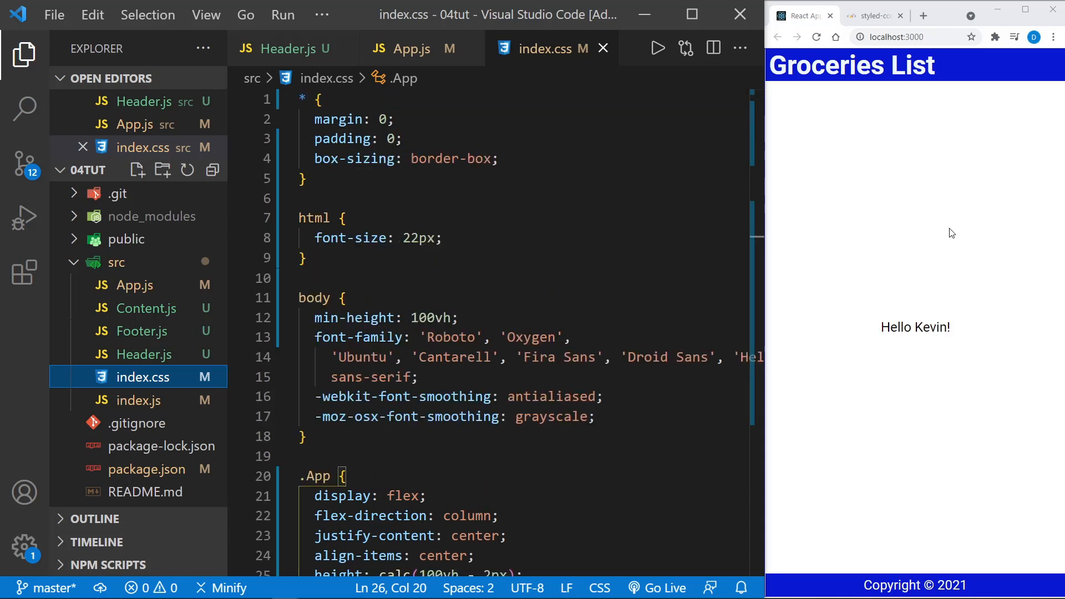
{"action": "mouse_move", "coordinate": [846, 256]}
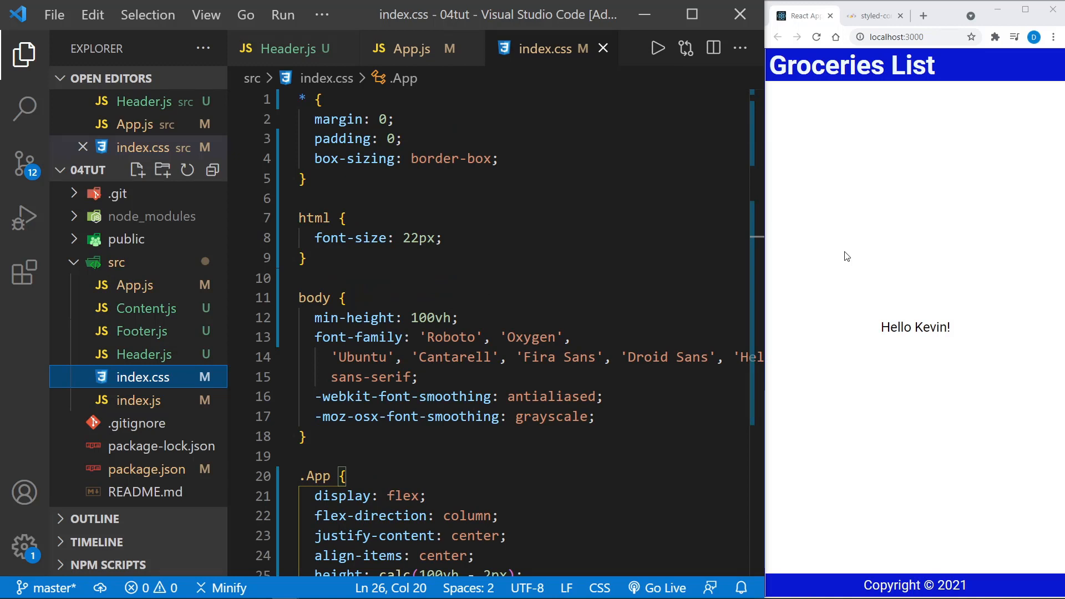
{"action": "mouse_move", "coordinate": [872, 492]}
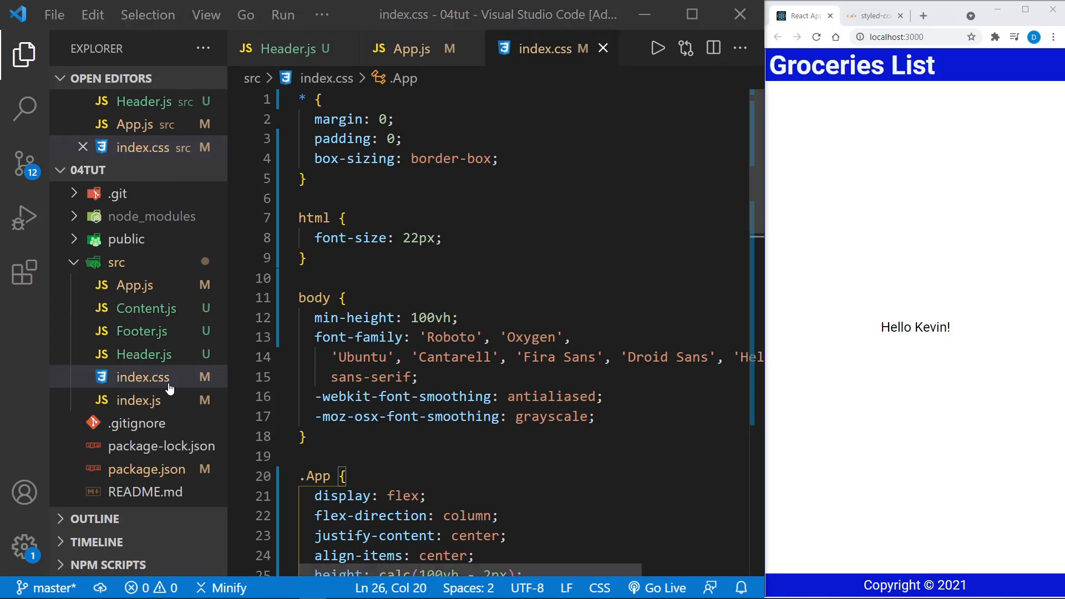
- Open index.js showing the index.css import and ReactDOM render, kept as a regular tab
{"action": "left_click", "coordinate": [137, 400]}
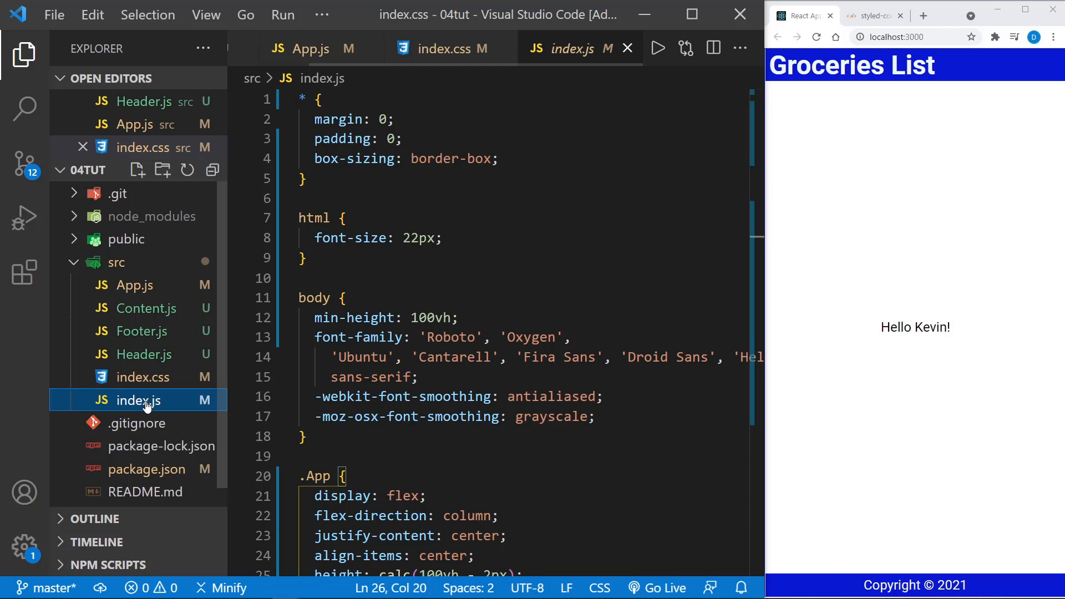
{"action": "left_click", "coordinate": [567, 48]}
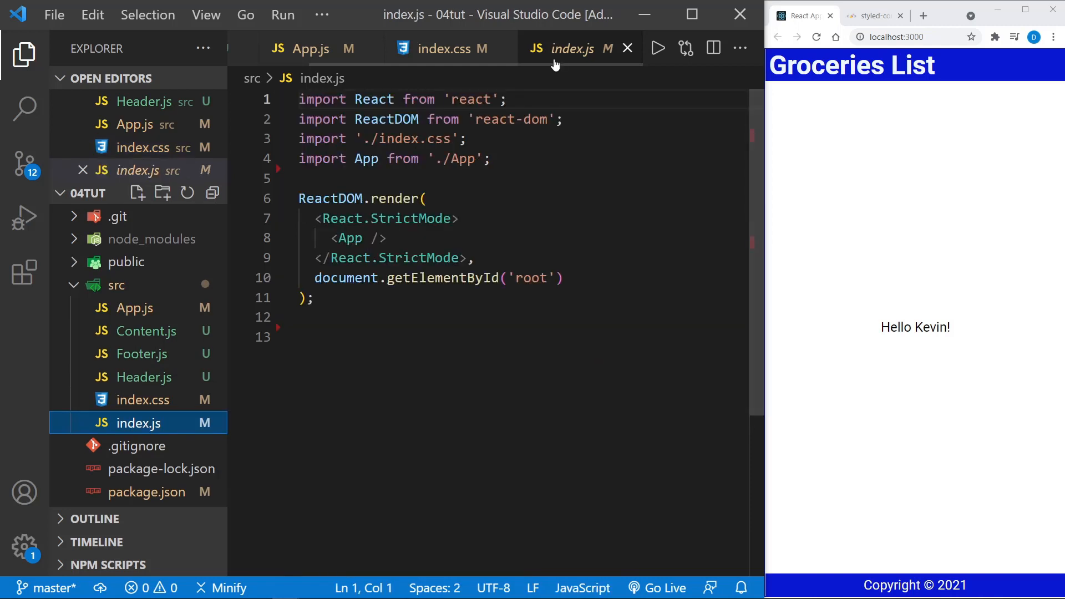